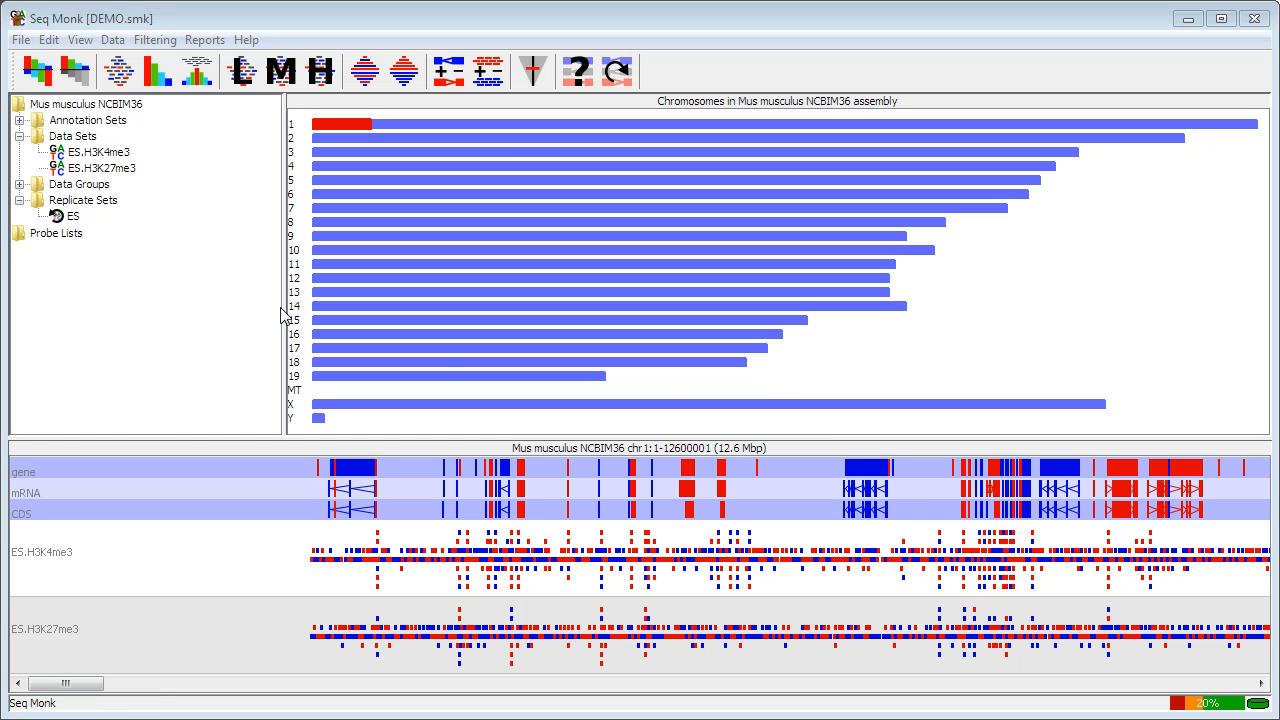
mouse_move(112, 132)
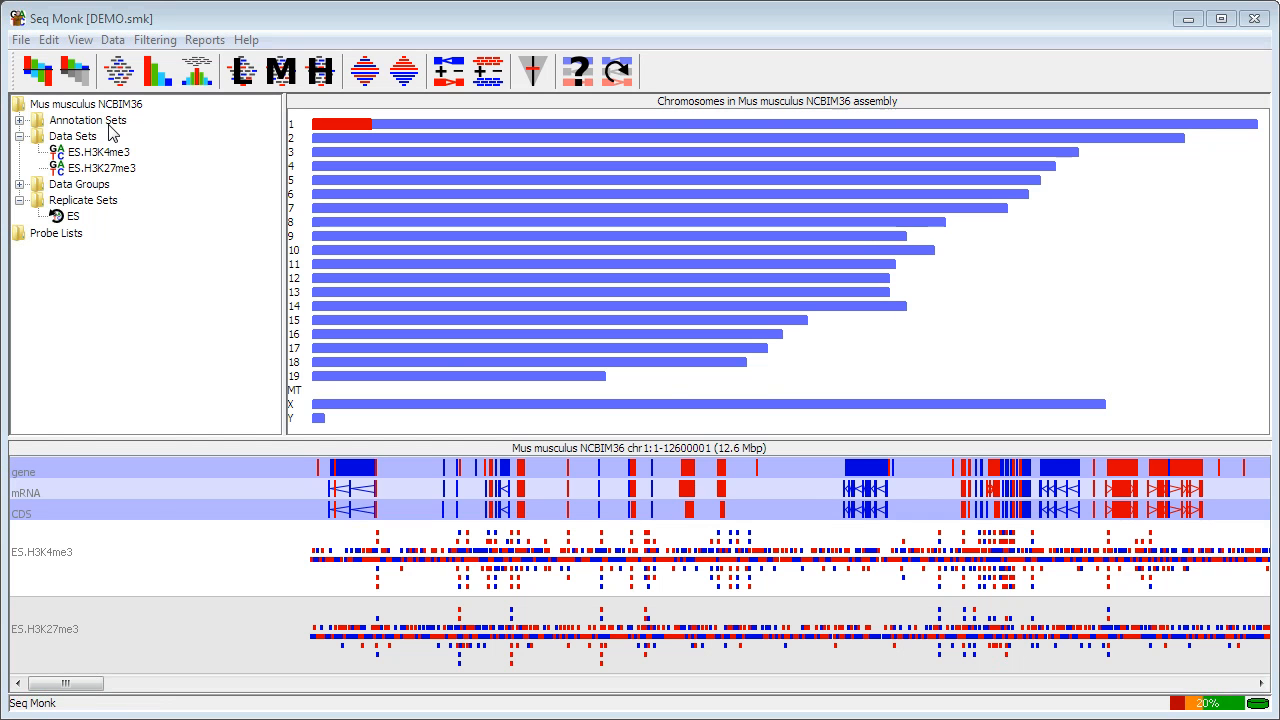
Step: Expand Annotation Sets in the data tree to reveal the Core genome entry
left_click(20, 120)
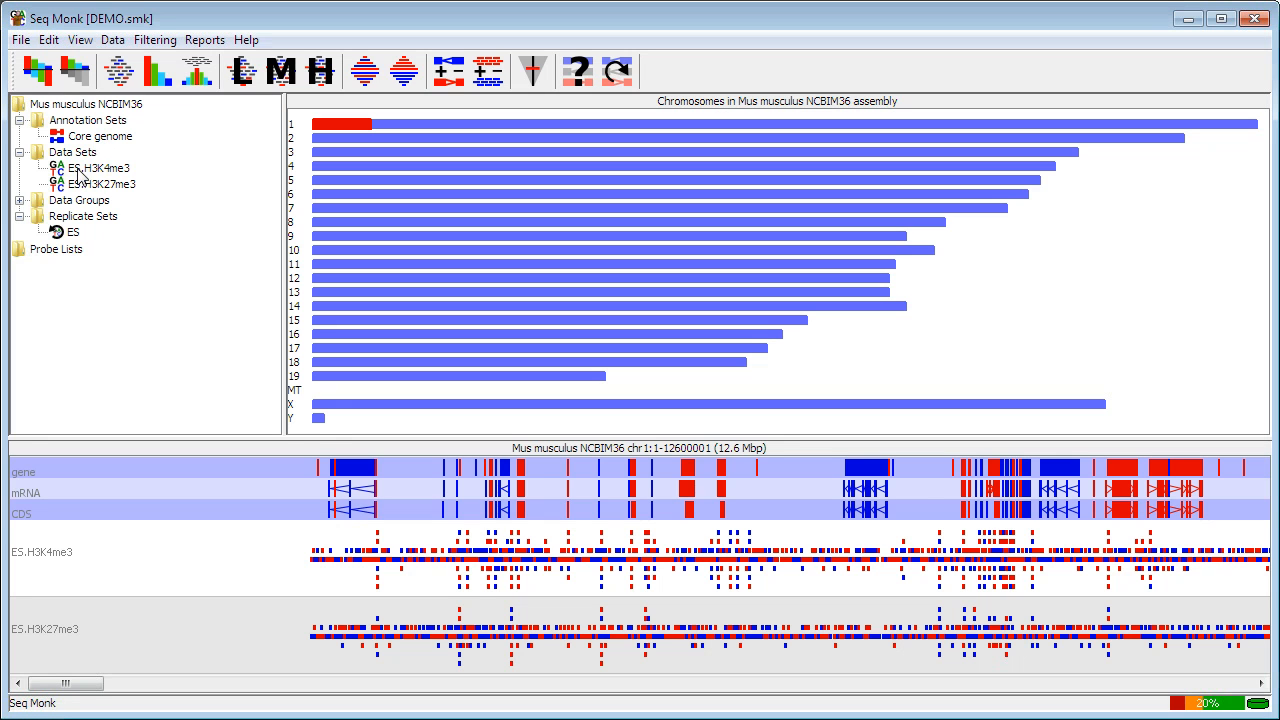
mouse_move(80, 176)
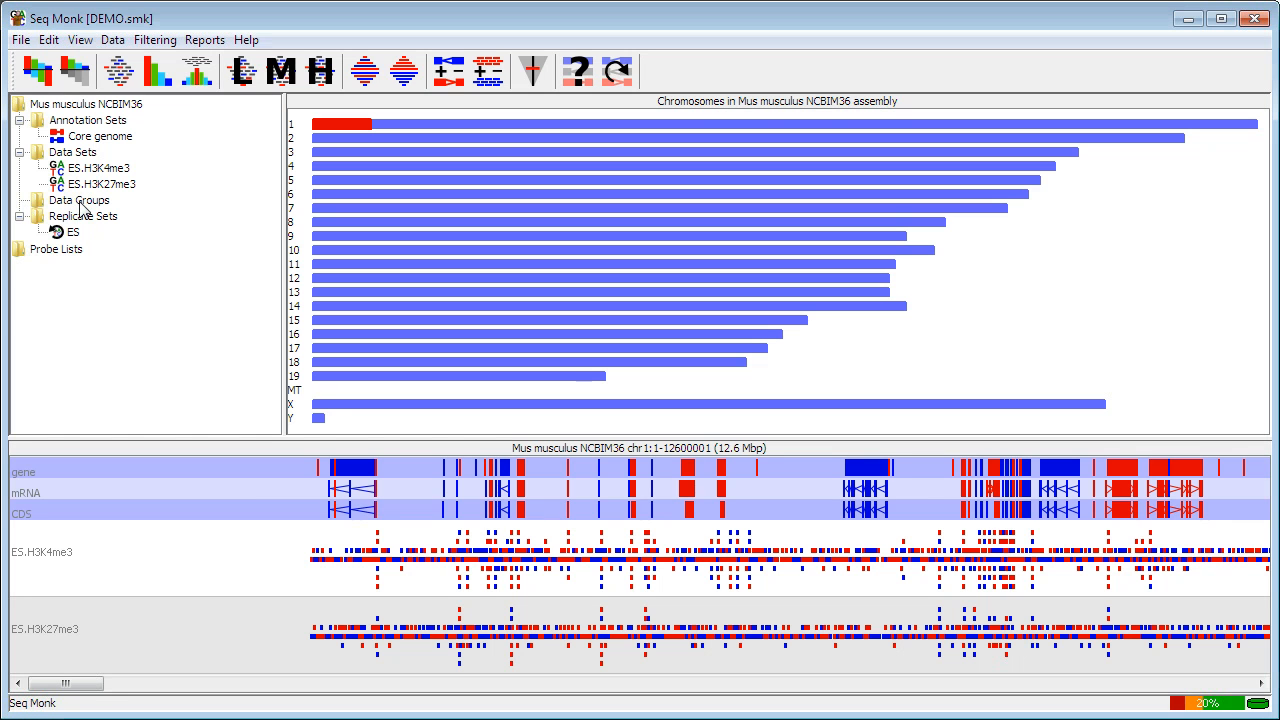
mouse_move(76, 232)
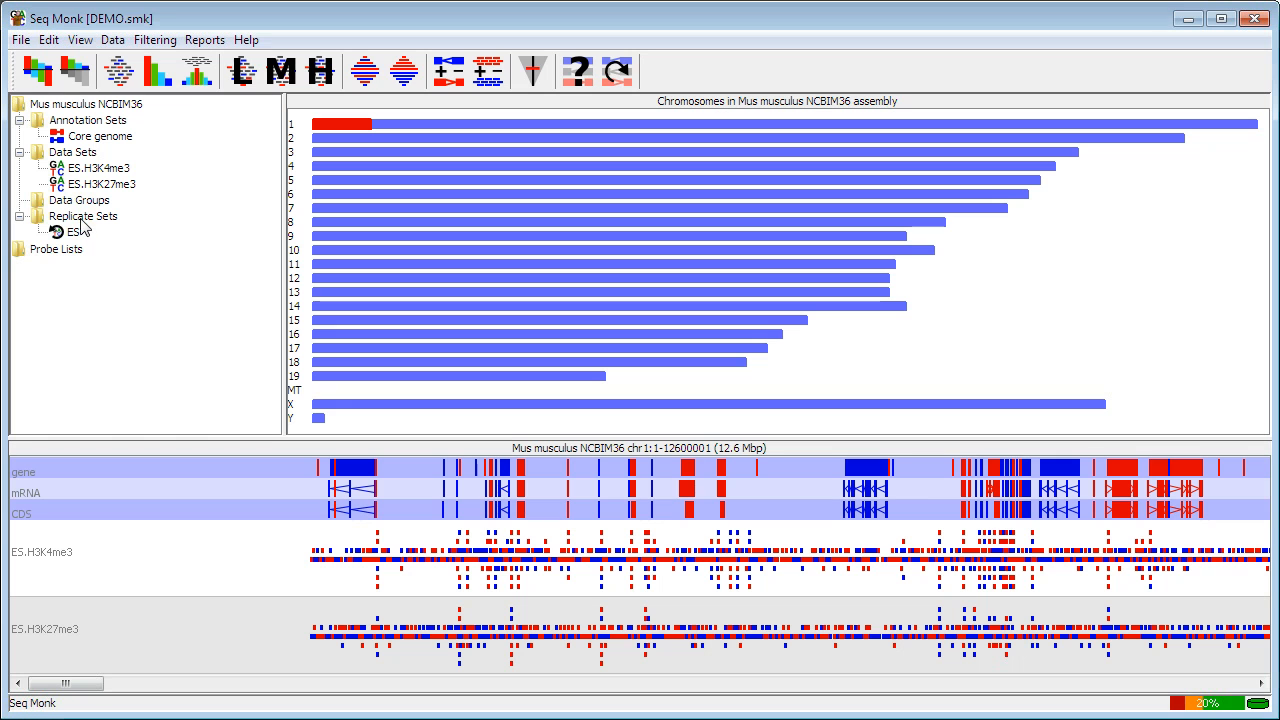
mouse_move(90, 224)
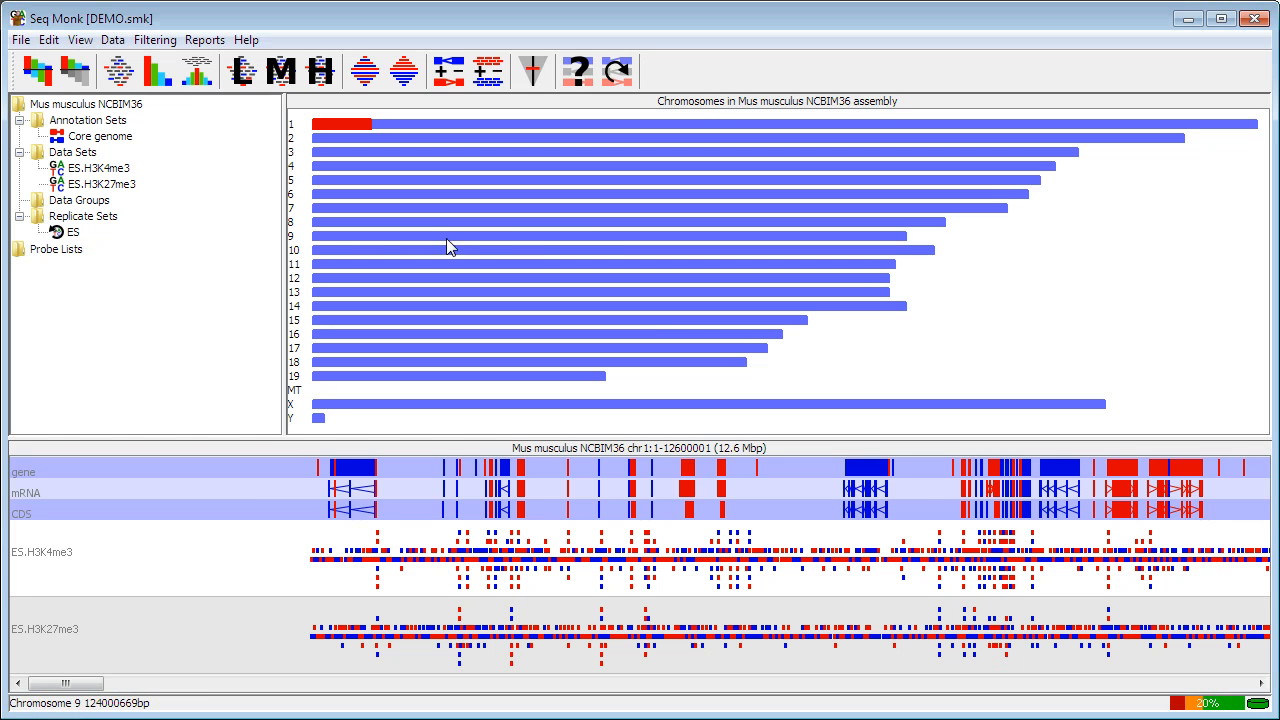
mouse_move(596, 244)
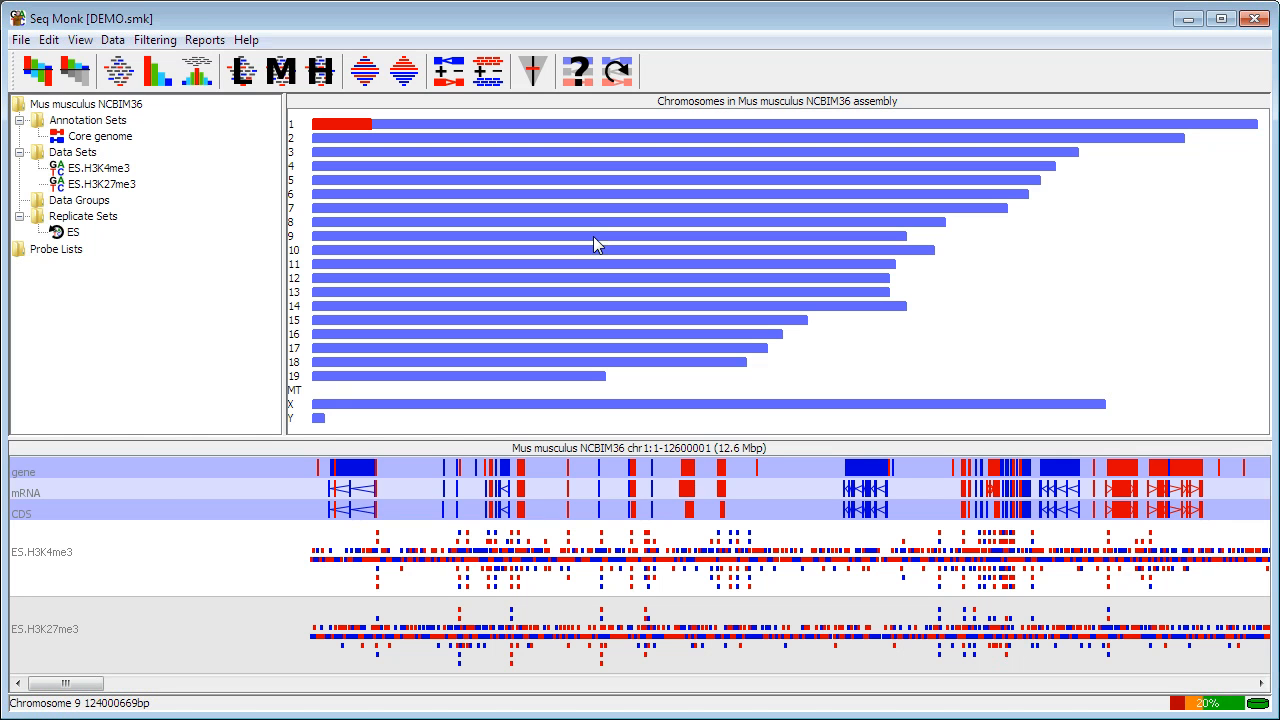
mouse_move(576, 244)
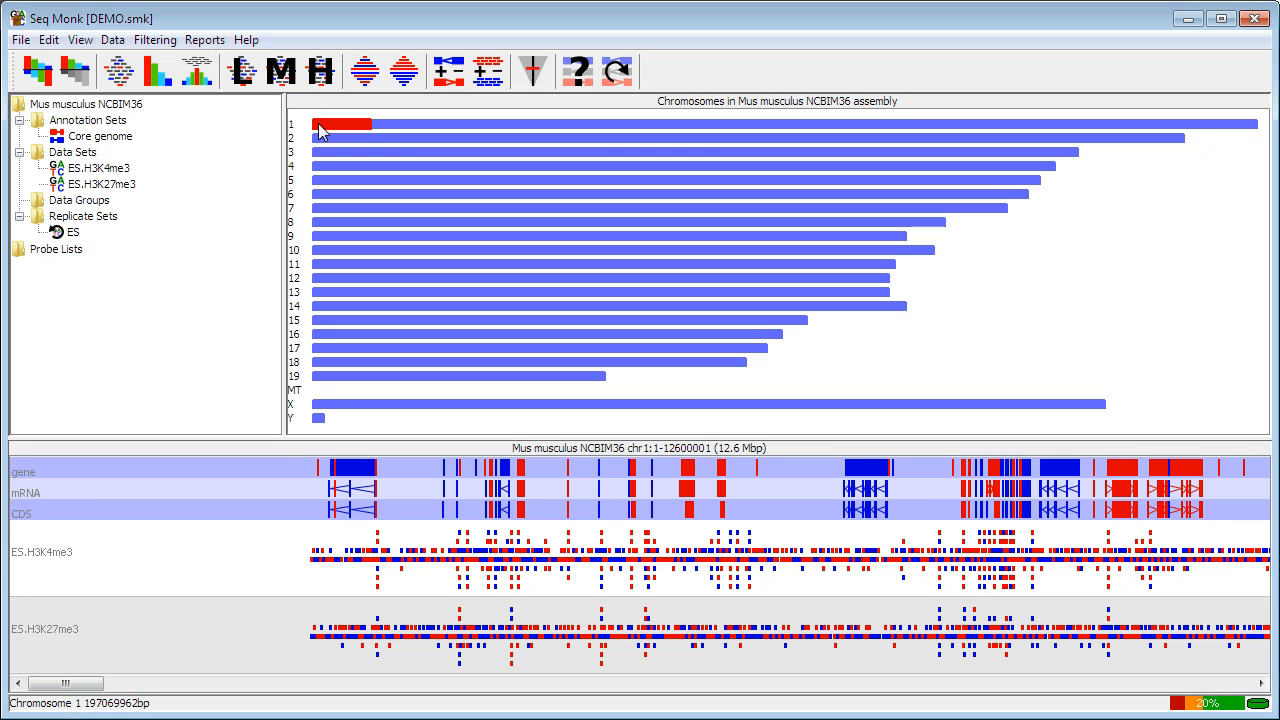
mouse_move(376, 138)
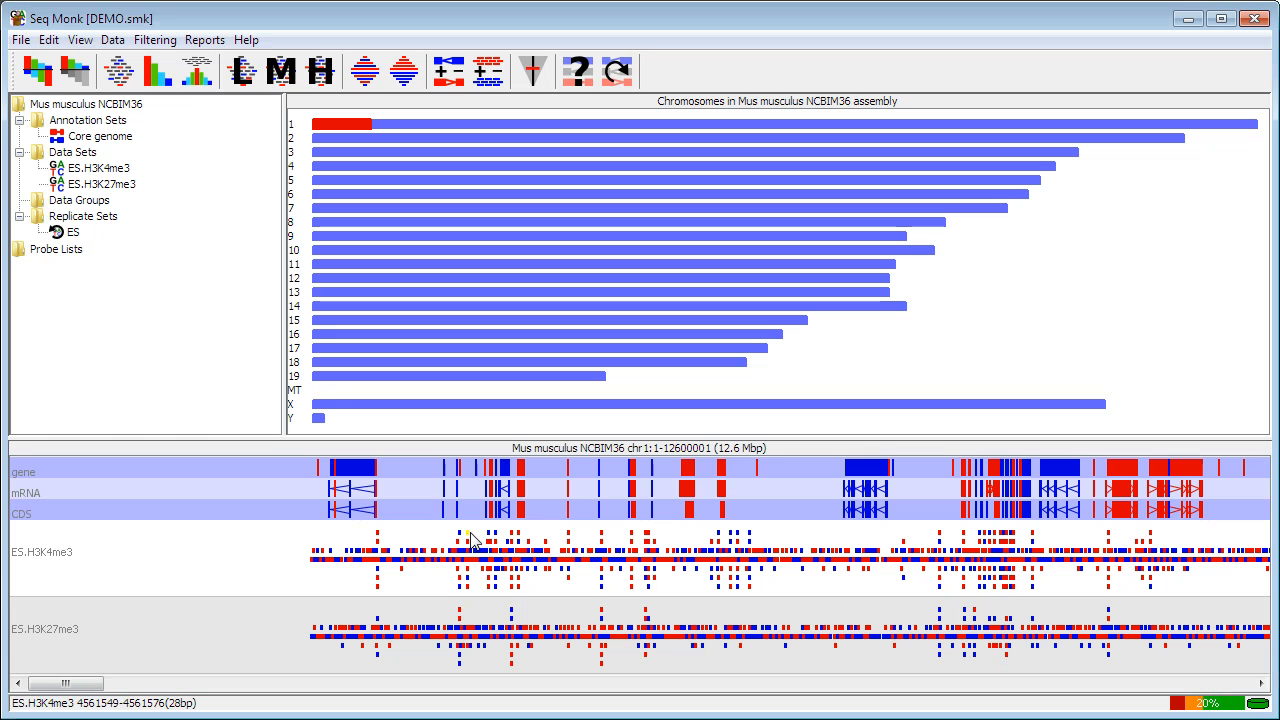
mouse_move(348, 550)
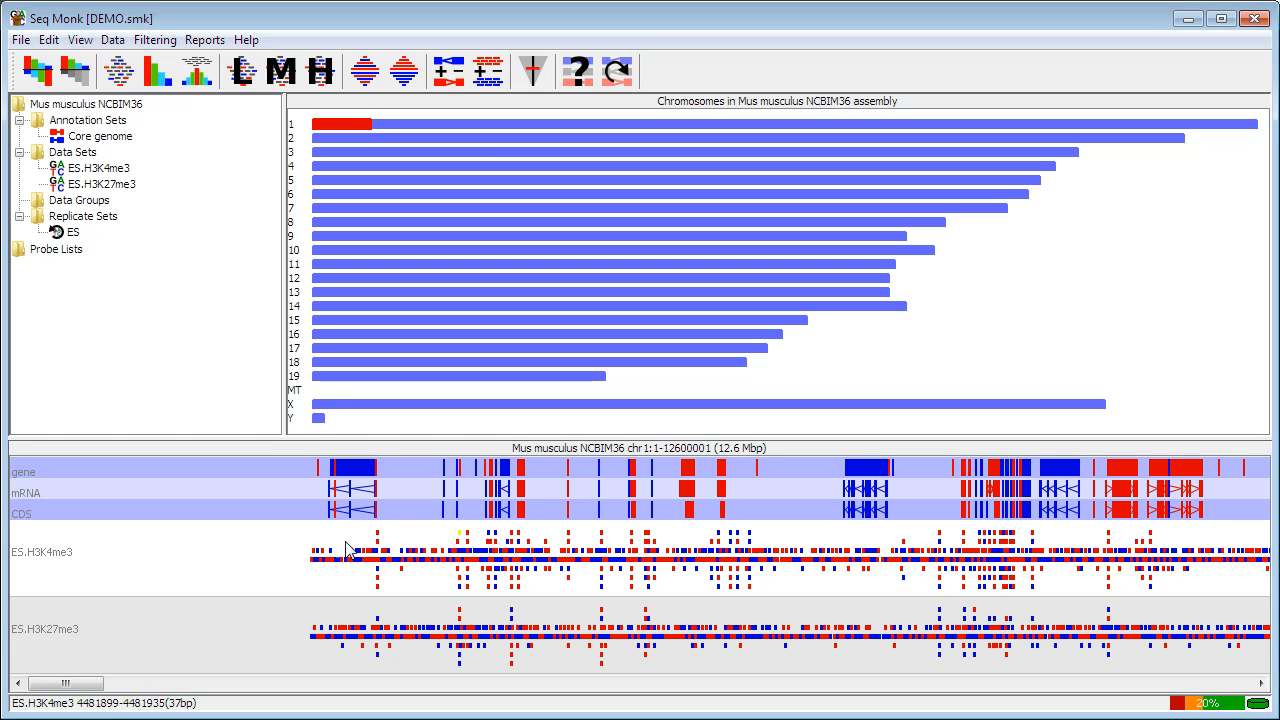
mouse_move(248, 560)
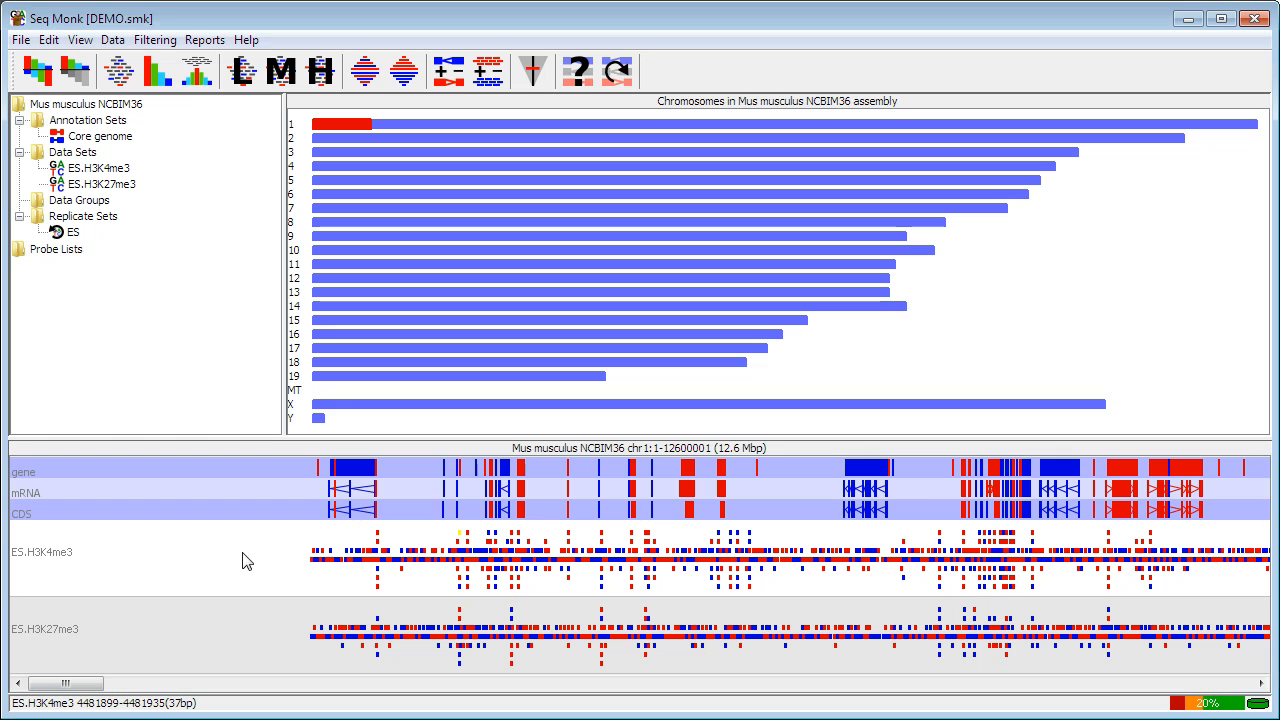
mouse_move(272, 548)
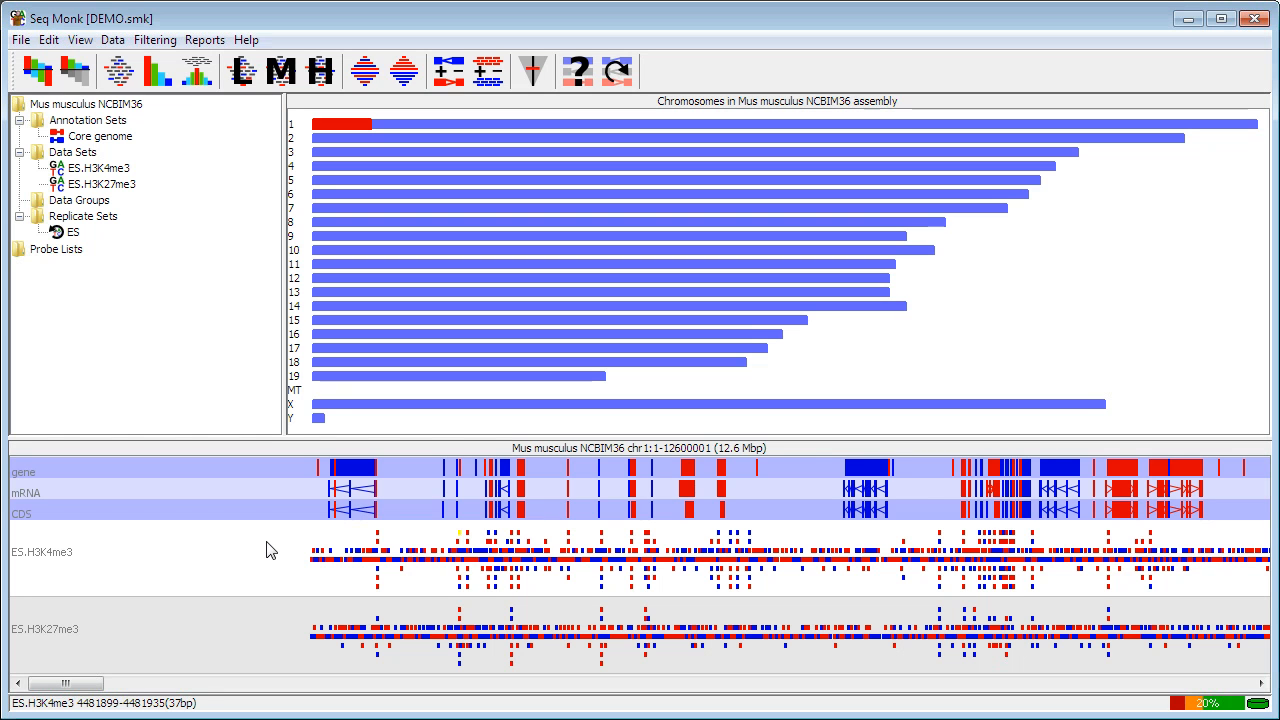
mouse_move(420, 480)
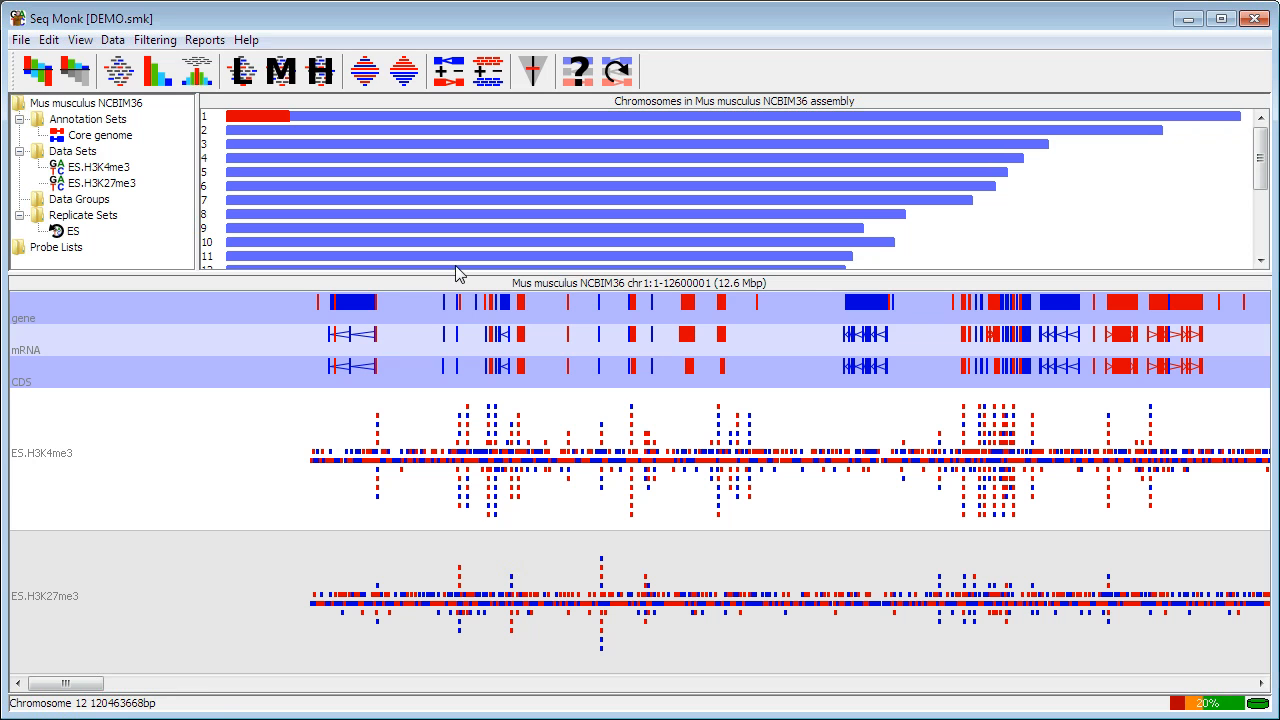
mouse_move(592, 414)
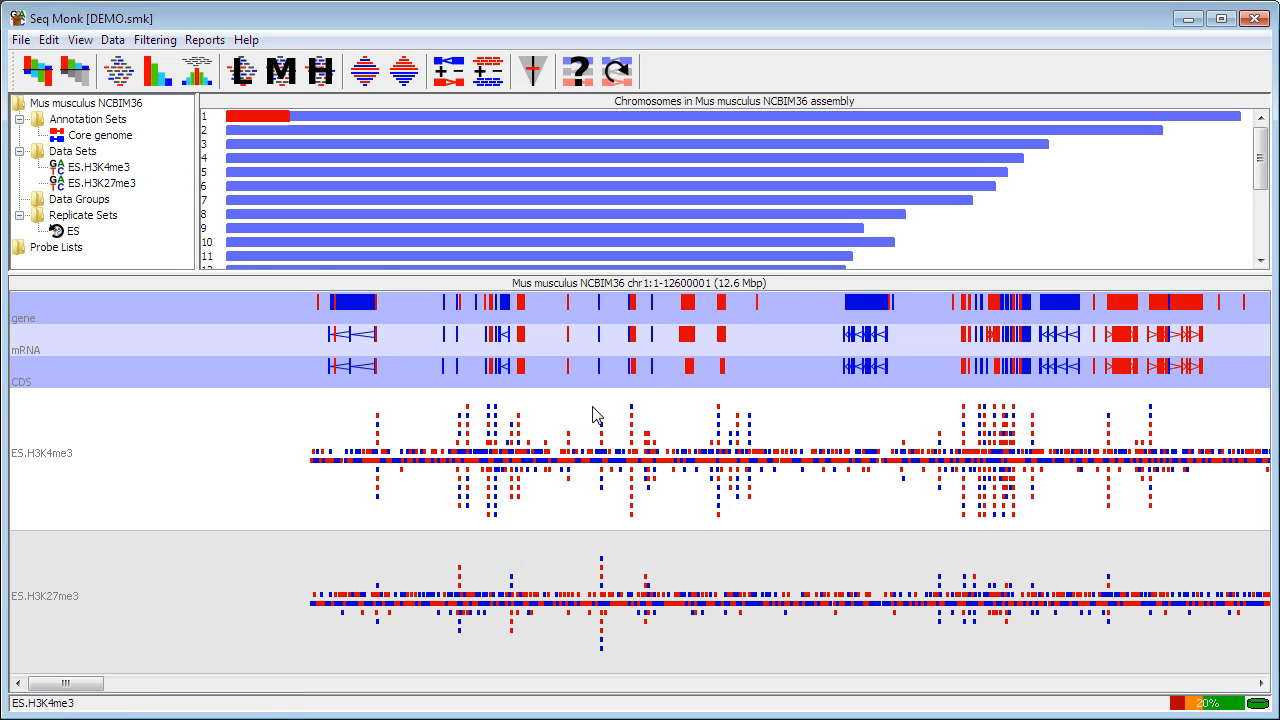
mouse_move(688, 336)
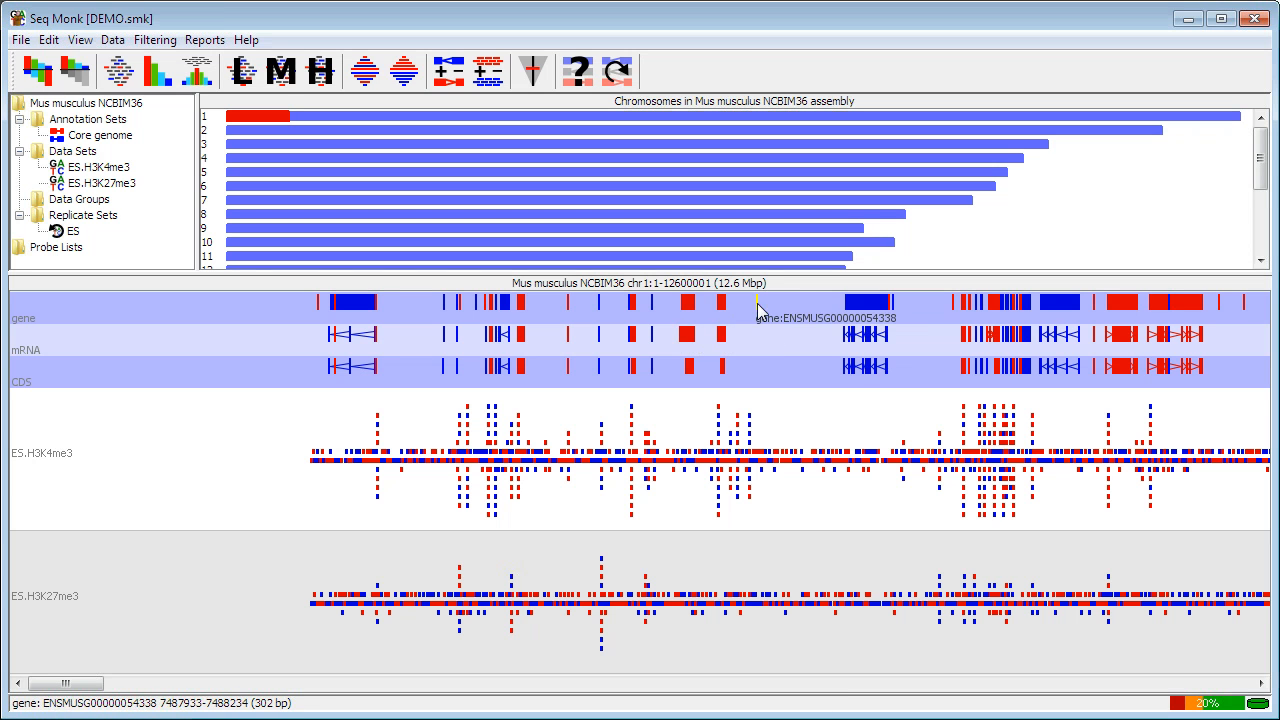
mouse_move(862, 366)
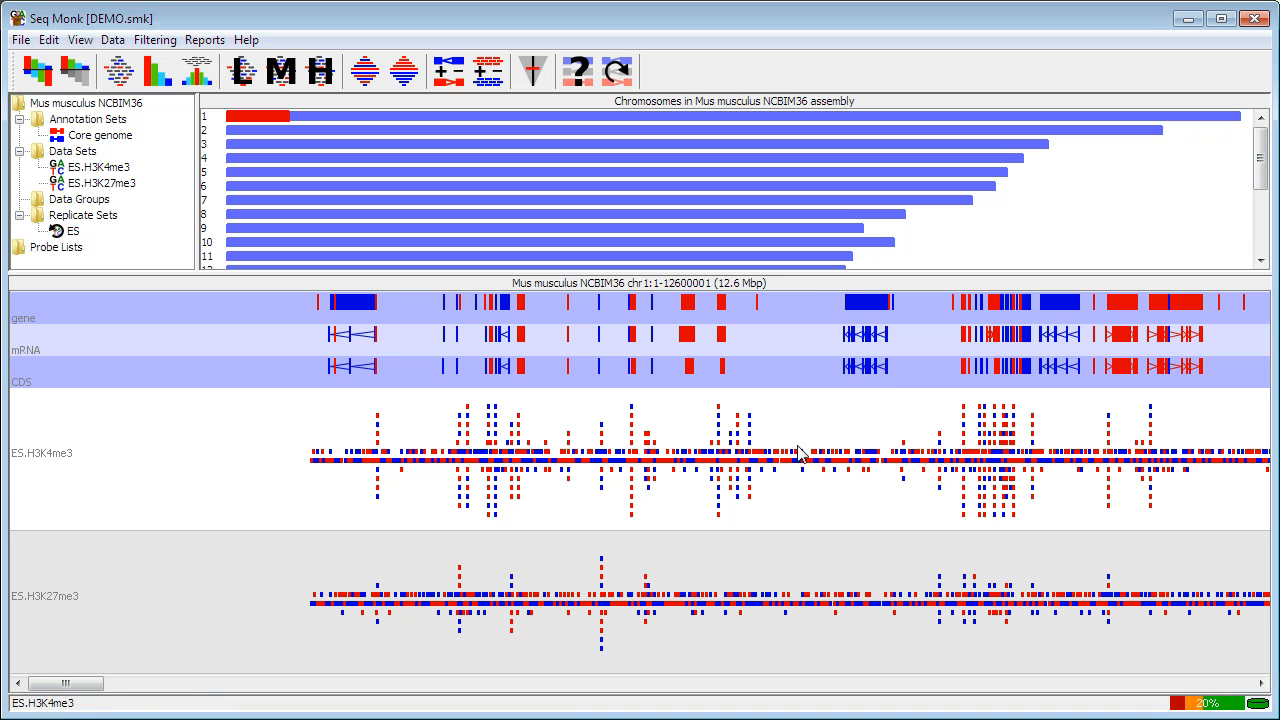
mouse_move(780, 468)
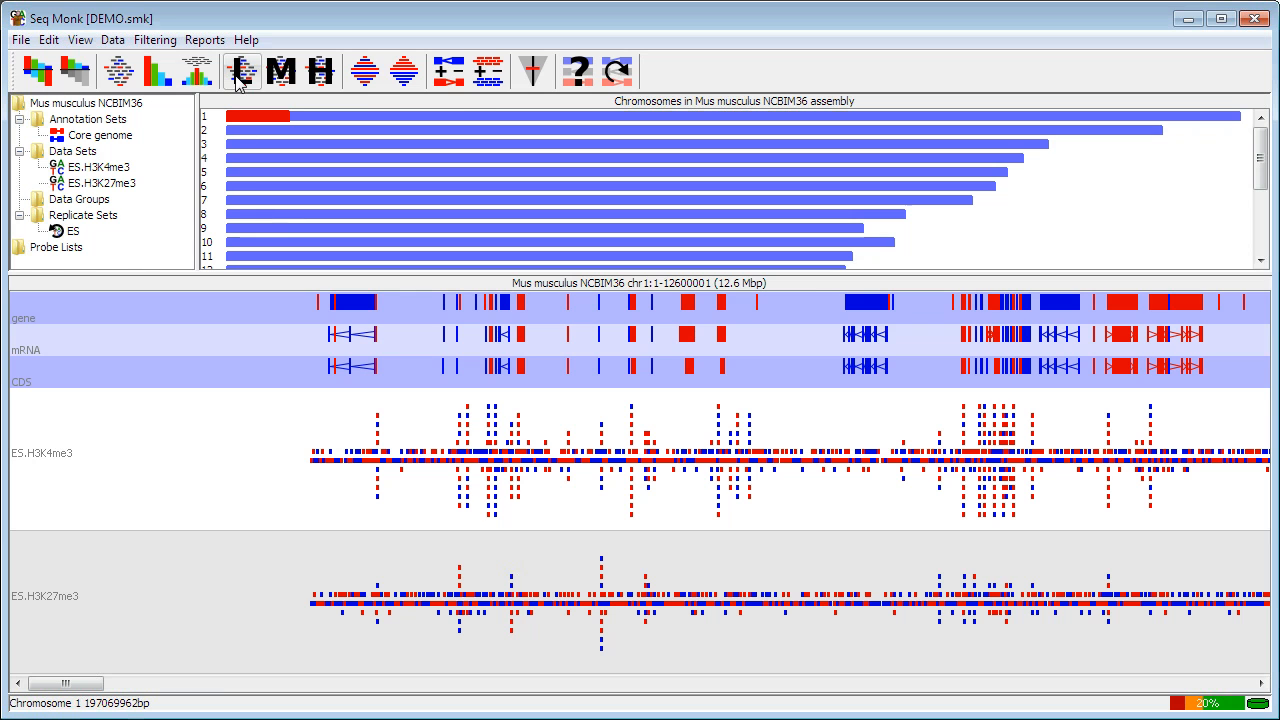
mouse_move(242, 72)
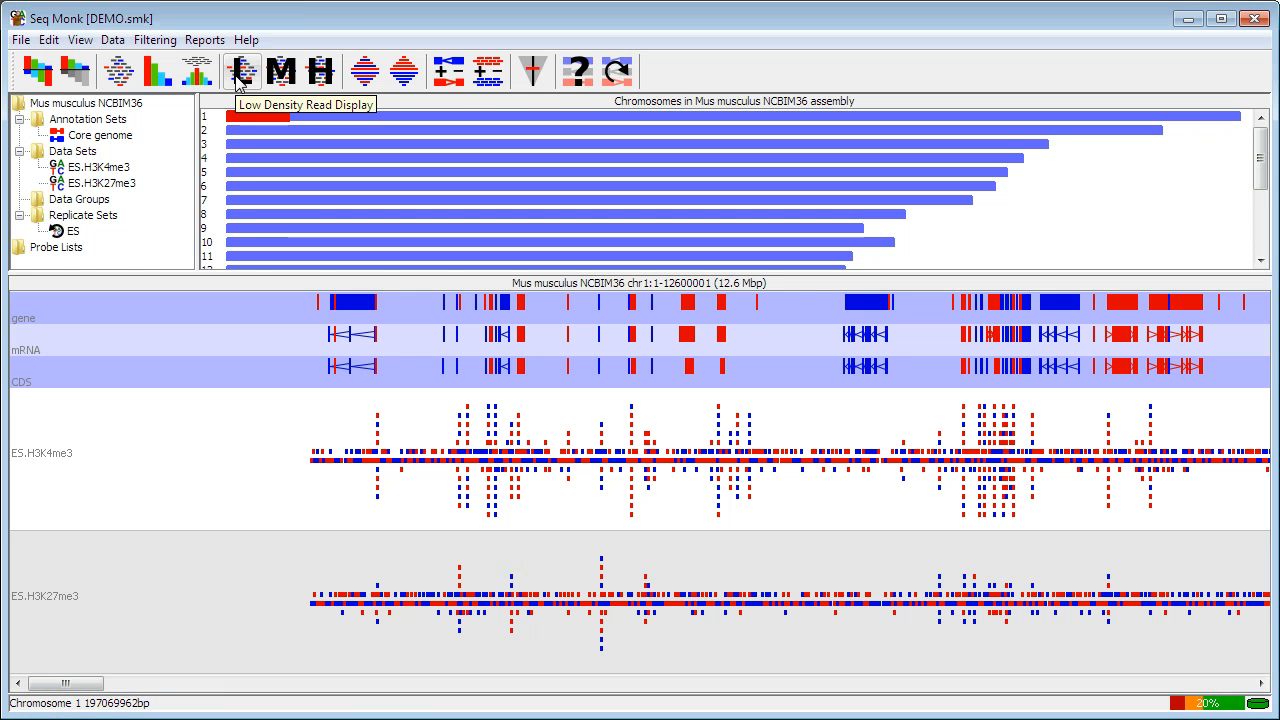
mouse_move(282, 72)
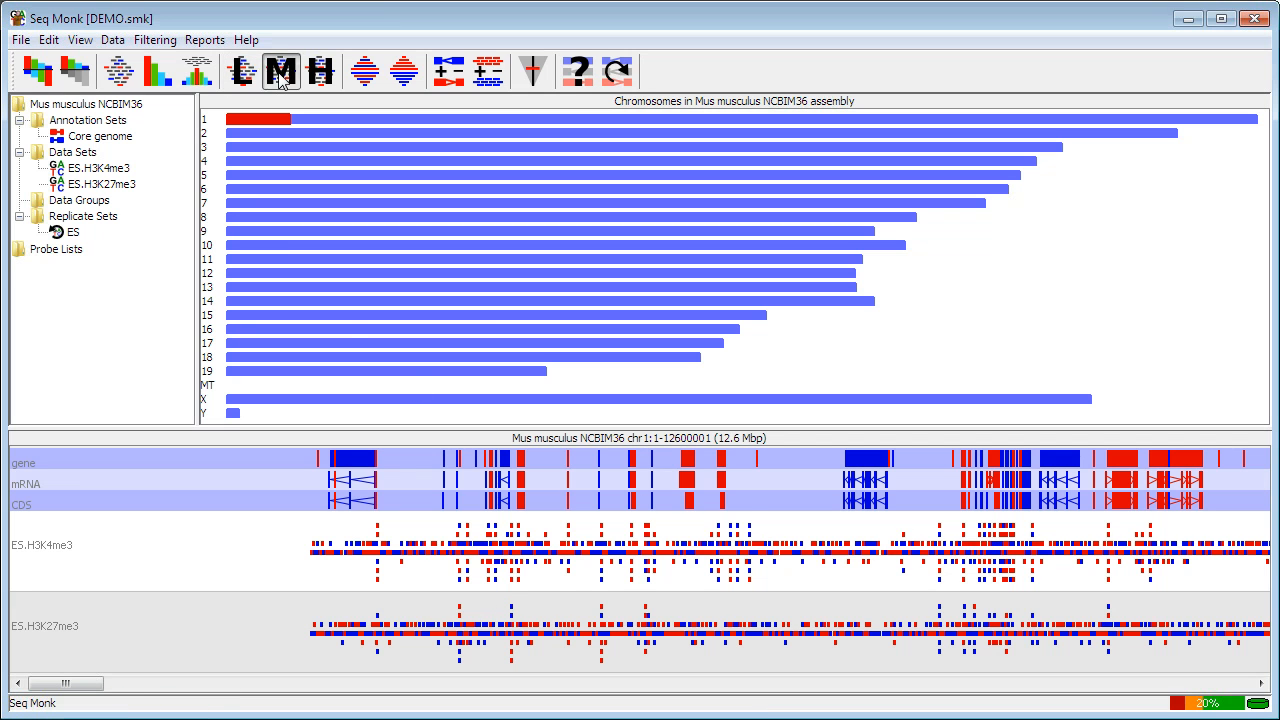
Step: Switch the H3K4me3 and H3K27me3 read tracks to a denser histogram-style display
left_click(320, 72)
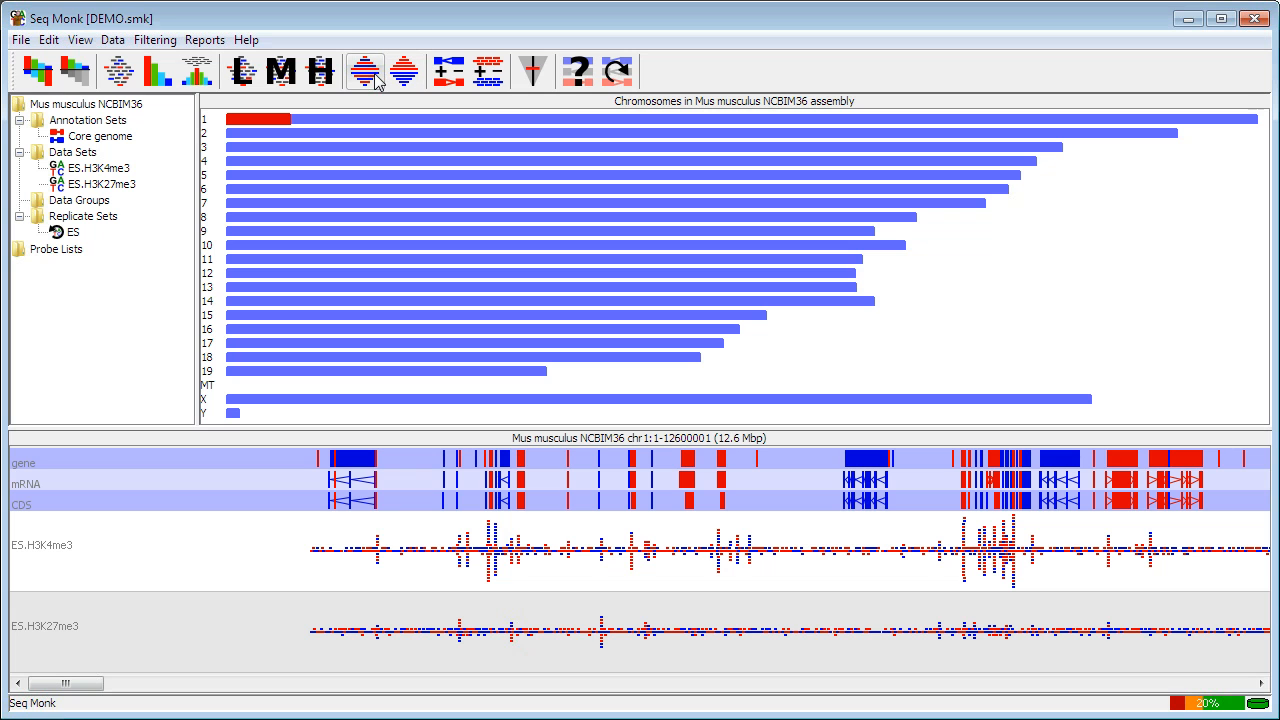
mouse_move(364, 70)
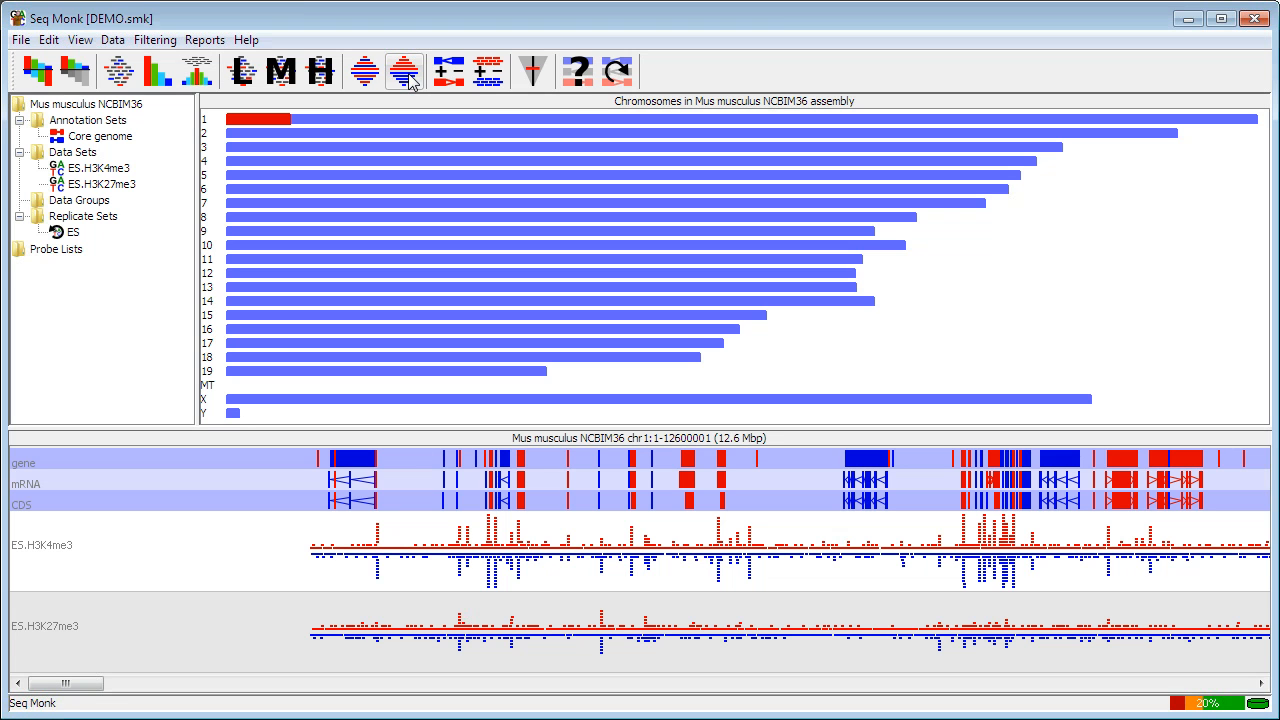
Step: Jump via chromosome 4 to chromosome 8 and scroll to the 63–76 Mb region
left_click(404, 70)
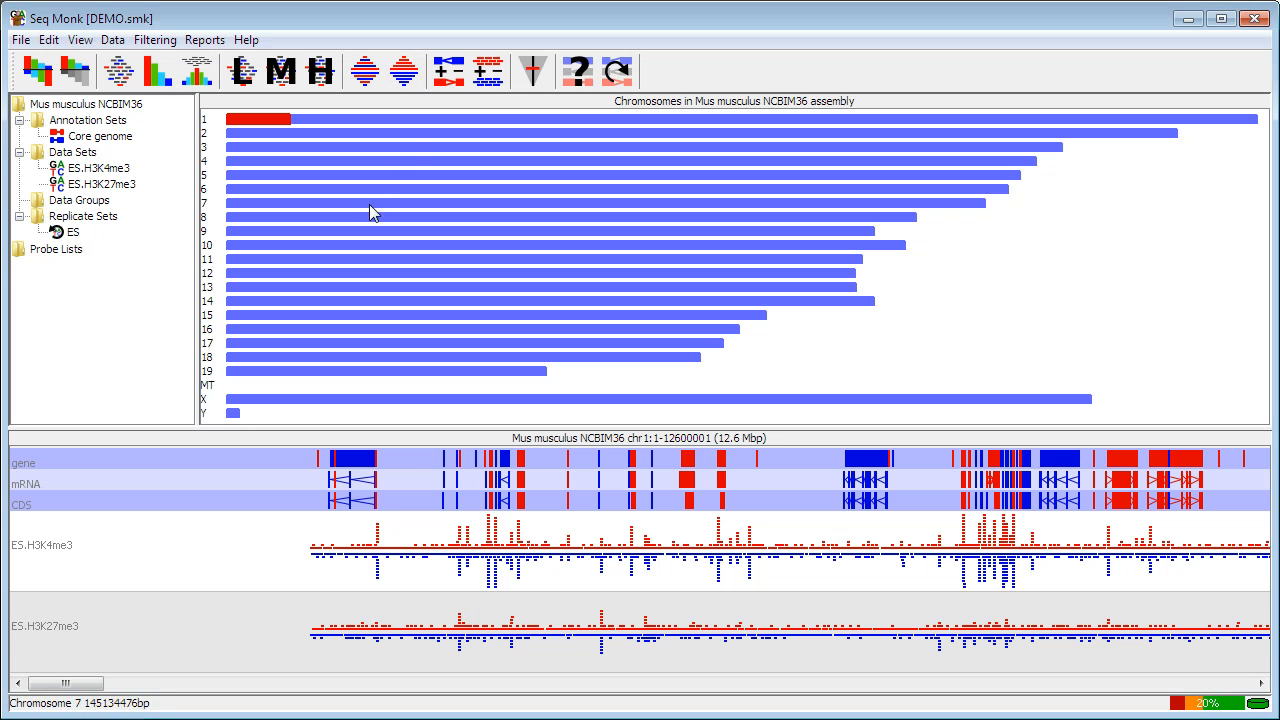
mouse_move(352, 212)
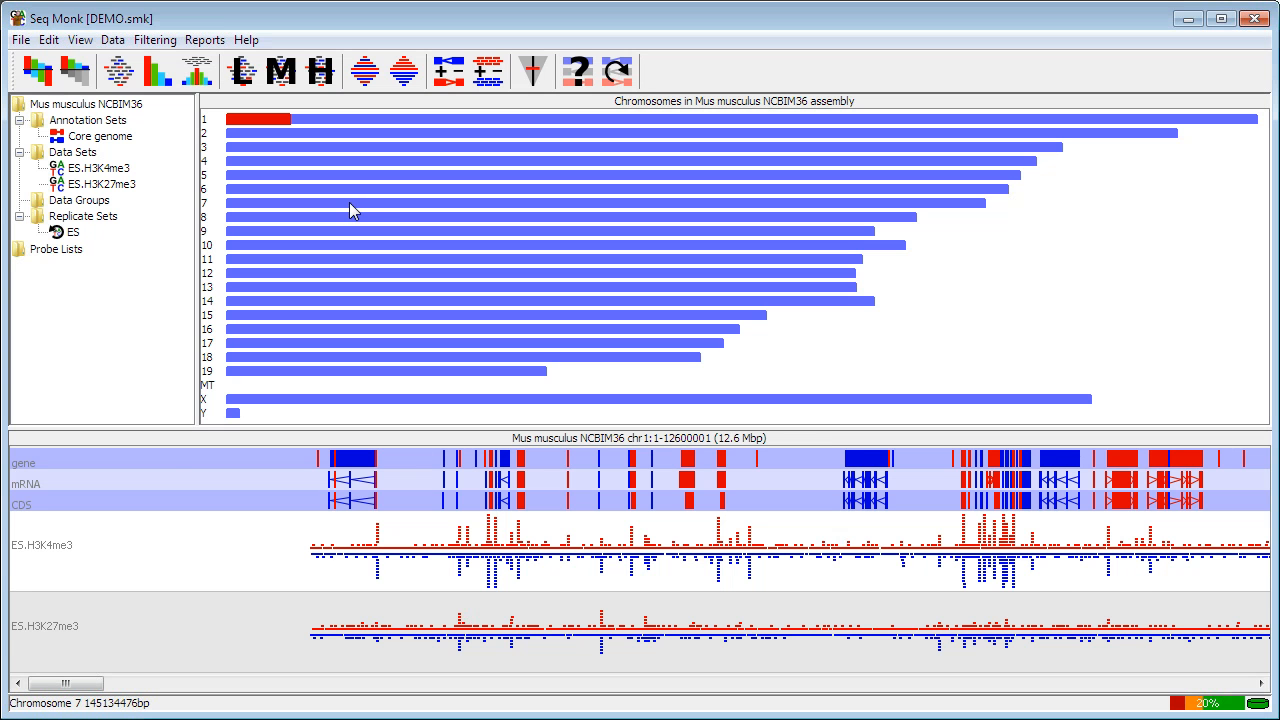
left_click(356, 204)
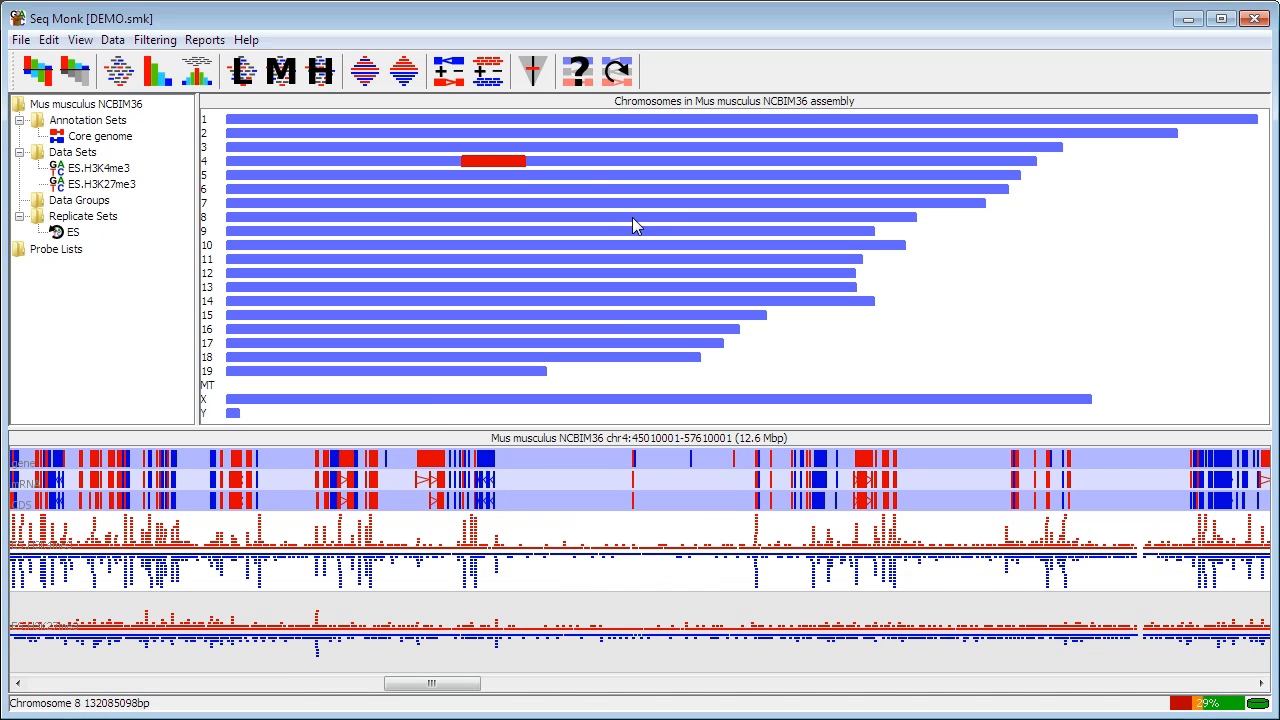
left_click(632, 216)
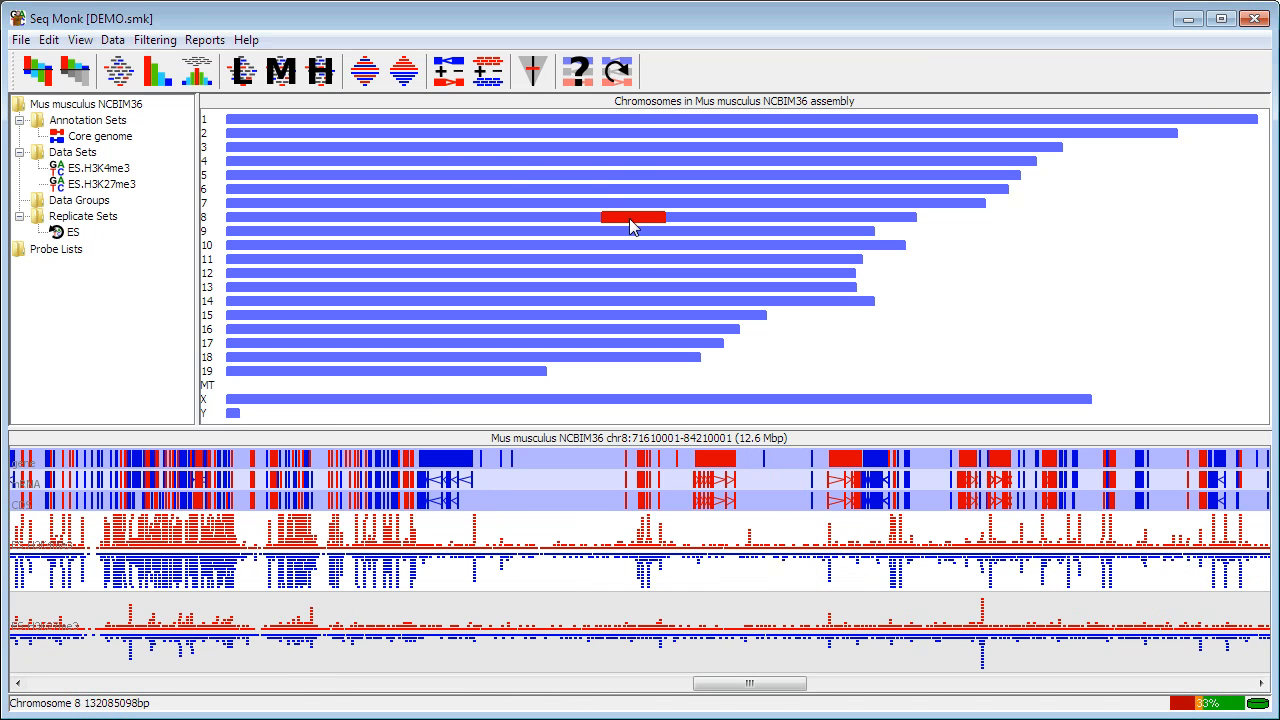
mouse_move(598, 596)
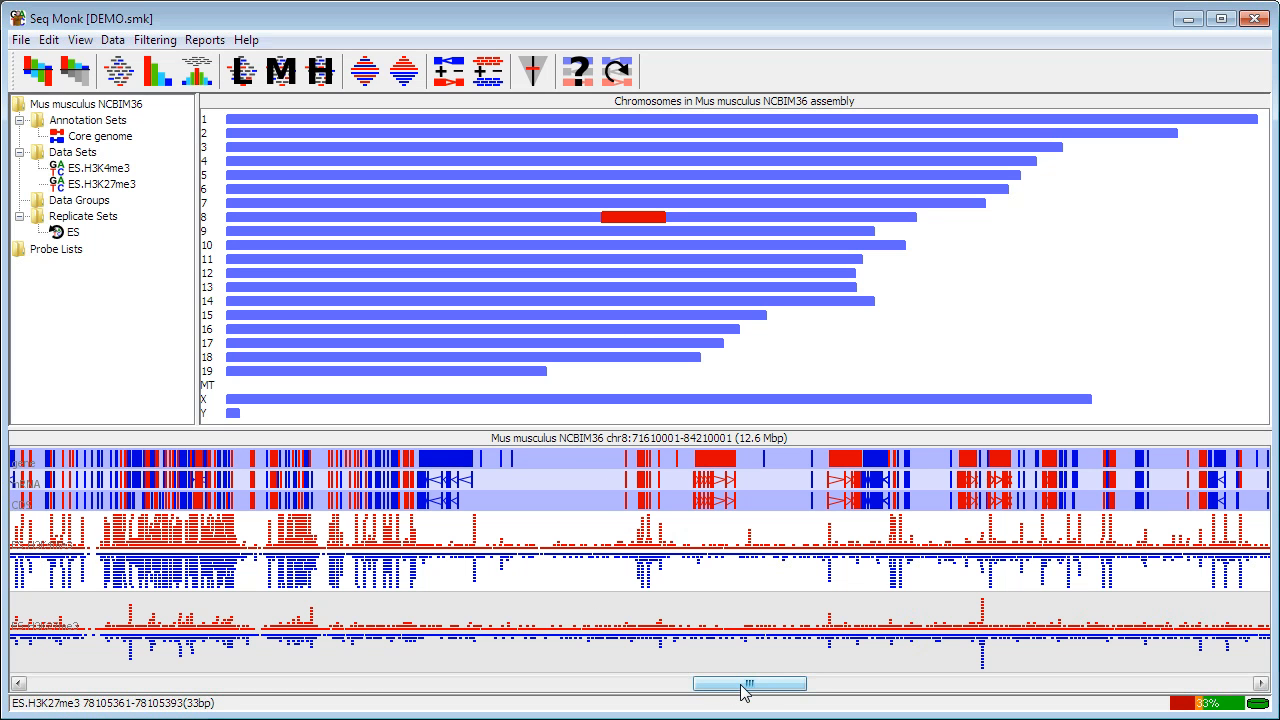
left_click_drag(748, 684, 668, 684)
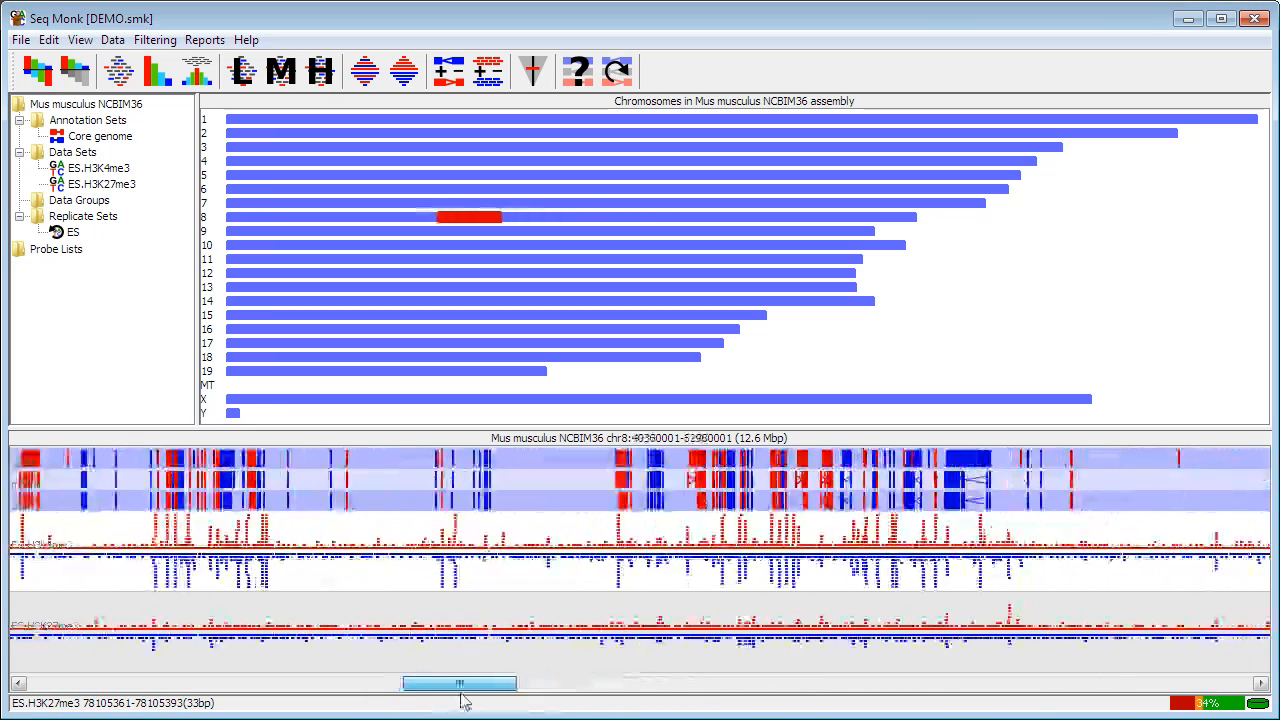
left_click_drag(460, 684, 740, 684)
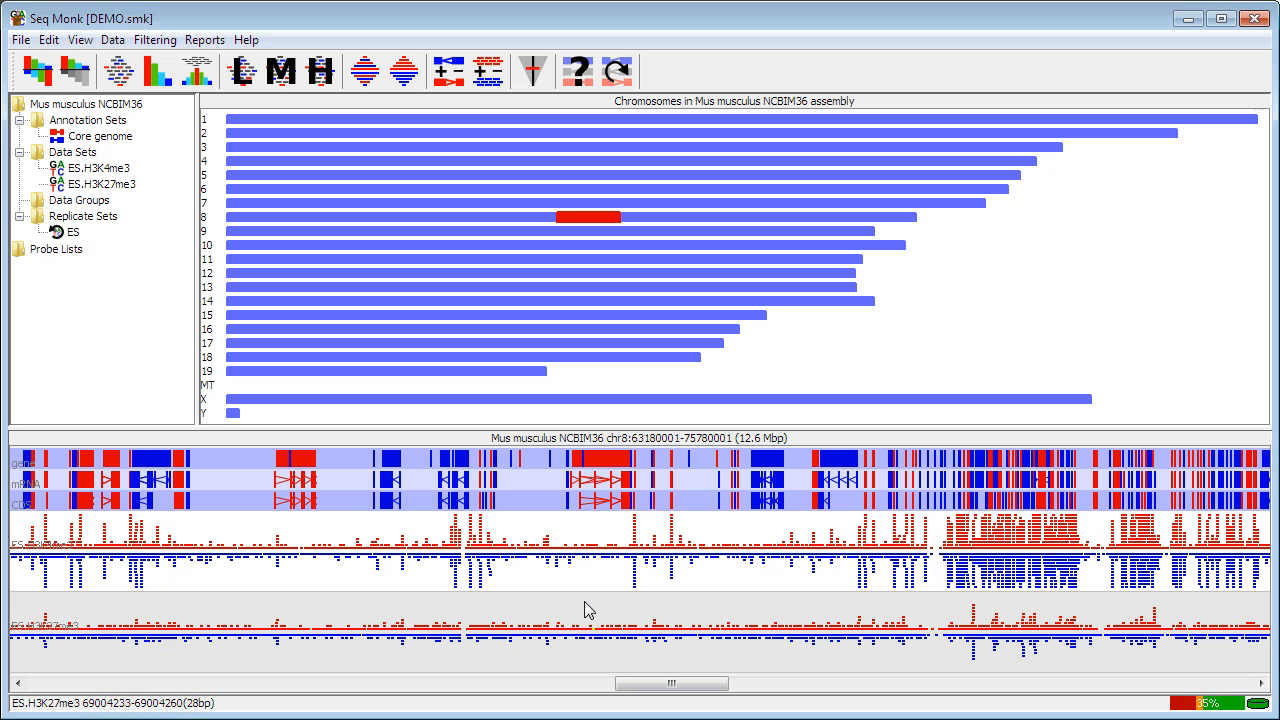
mouse_move(440, 604)
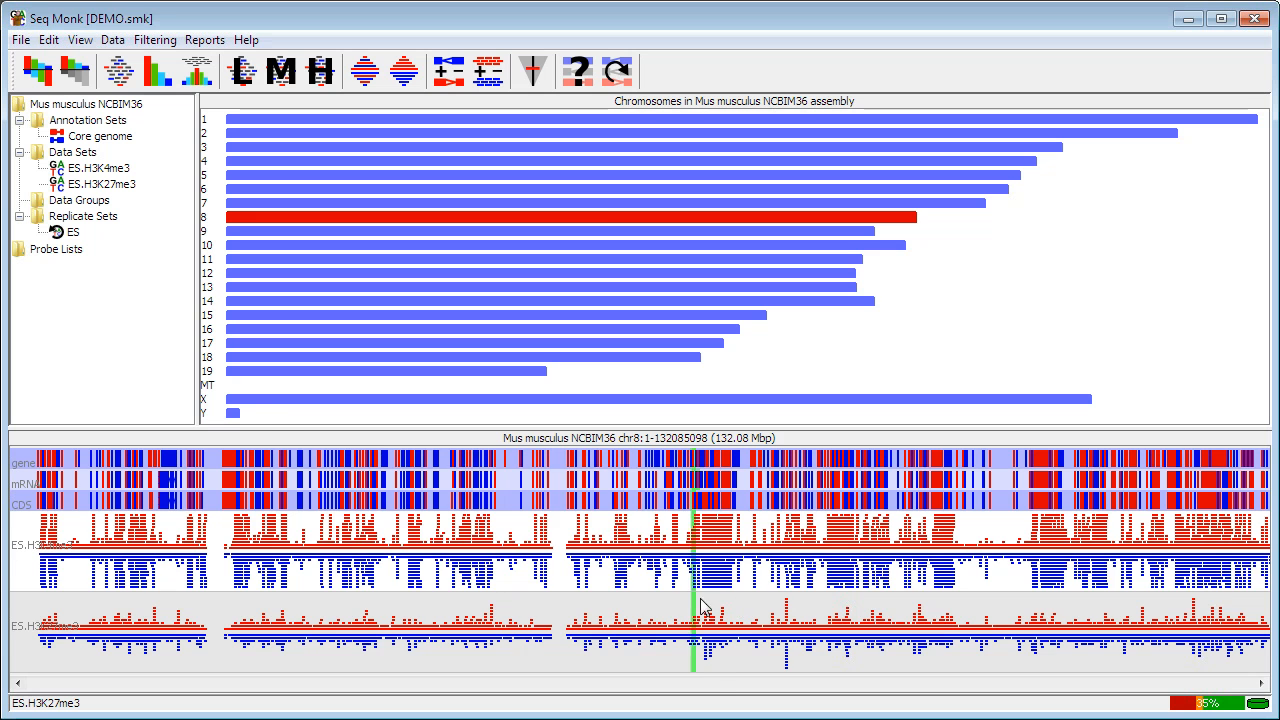
Step: Zoom into base-level detail on chromosome 8 near 72.76 Mb, showing individual reads
left_click(692, 604)
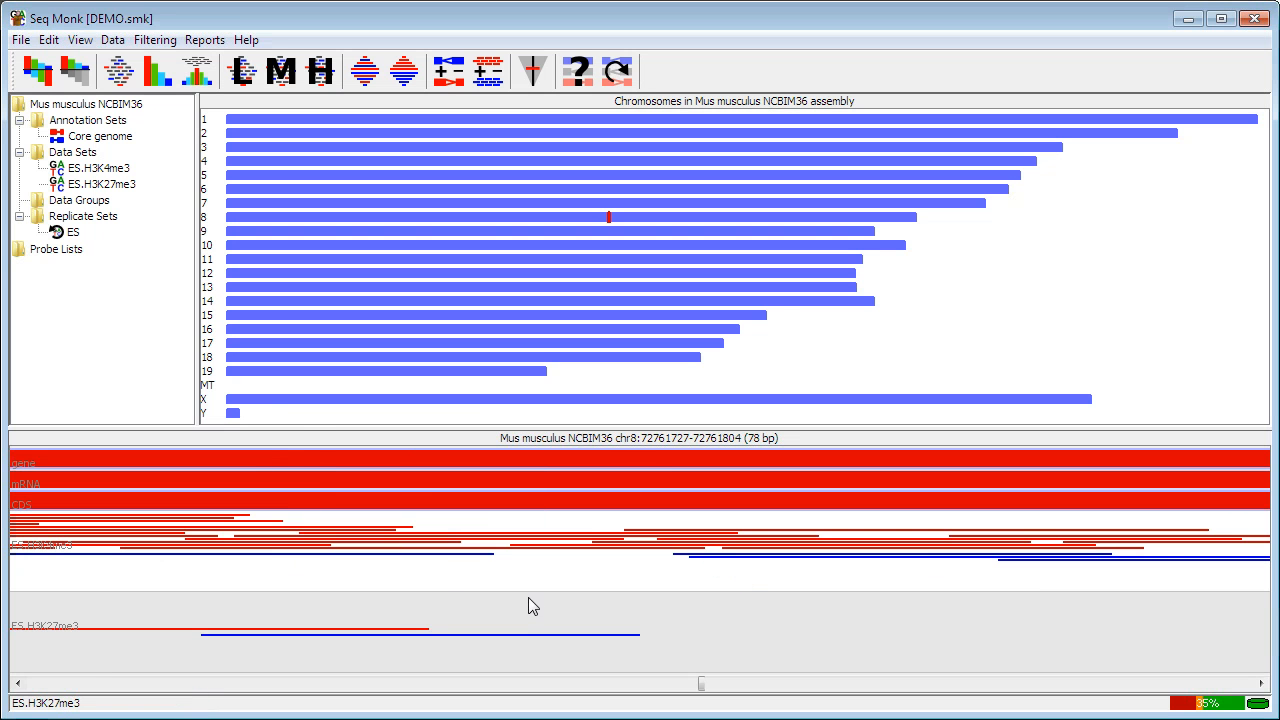
mouse_move(514, 600)
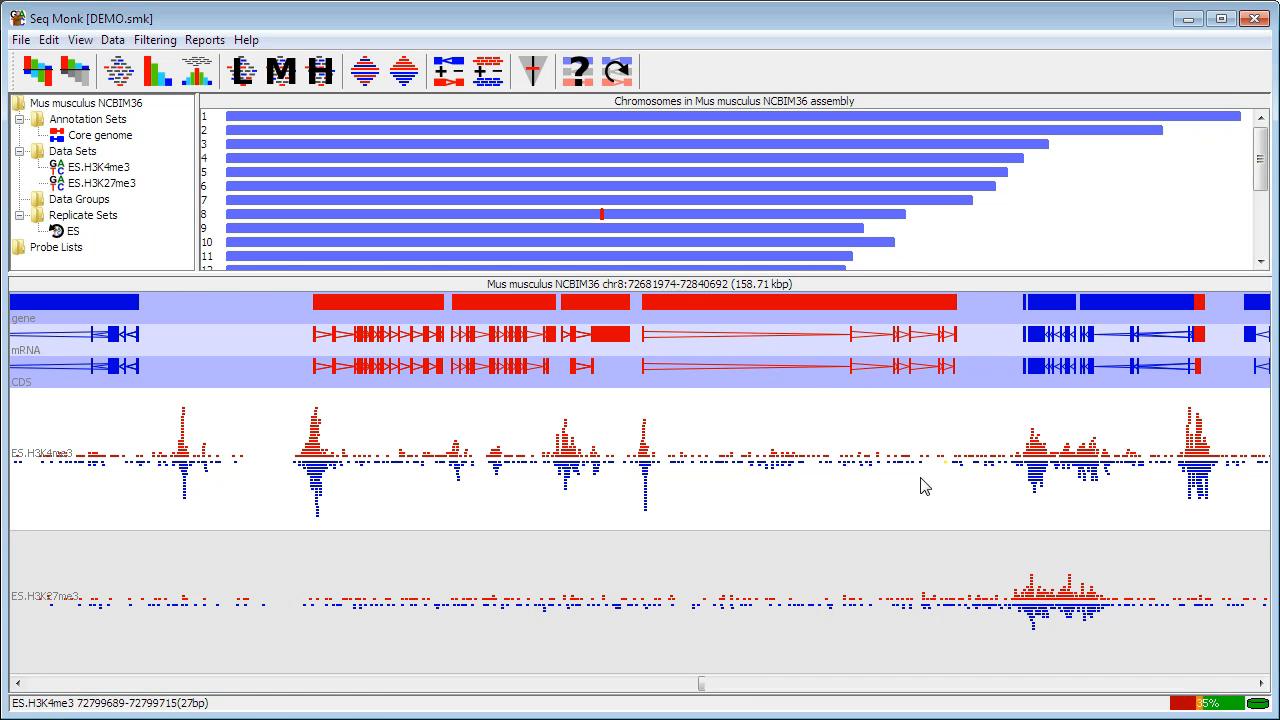
mouse_move(836, 478)
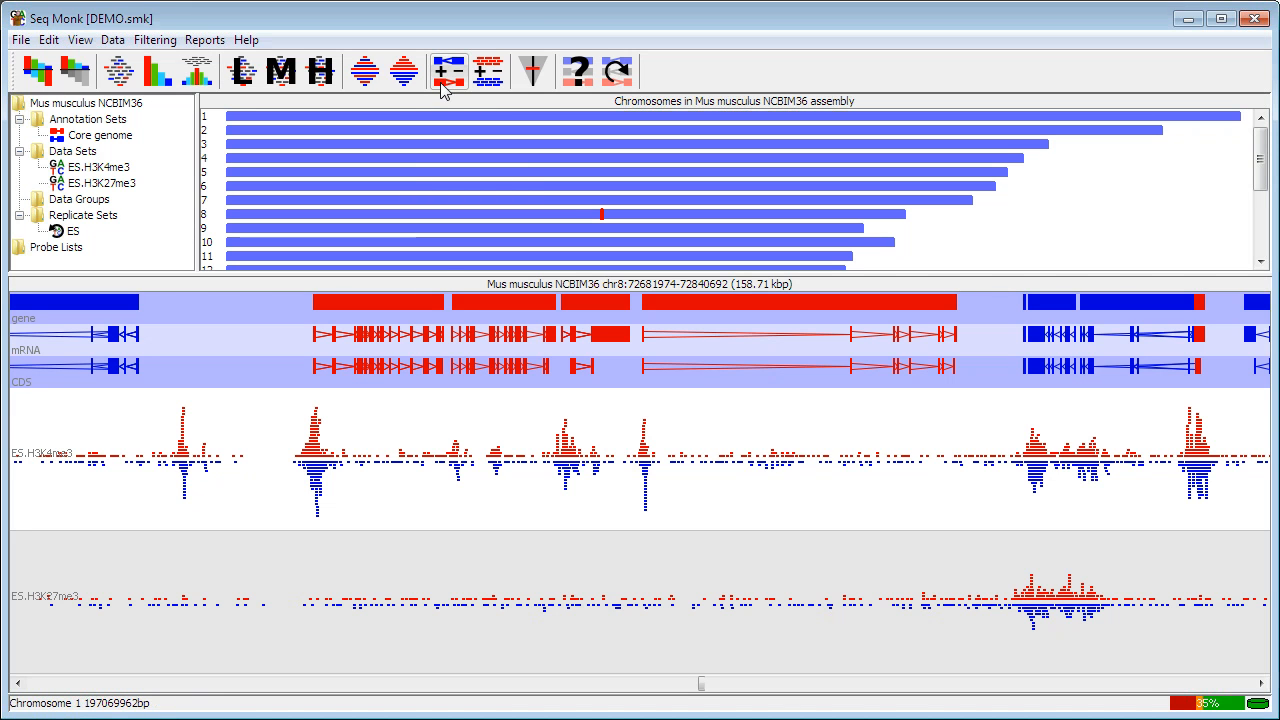
mouse_move(448, 72)
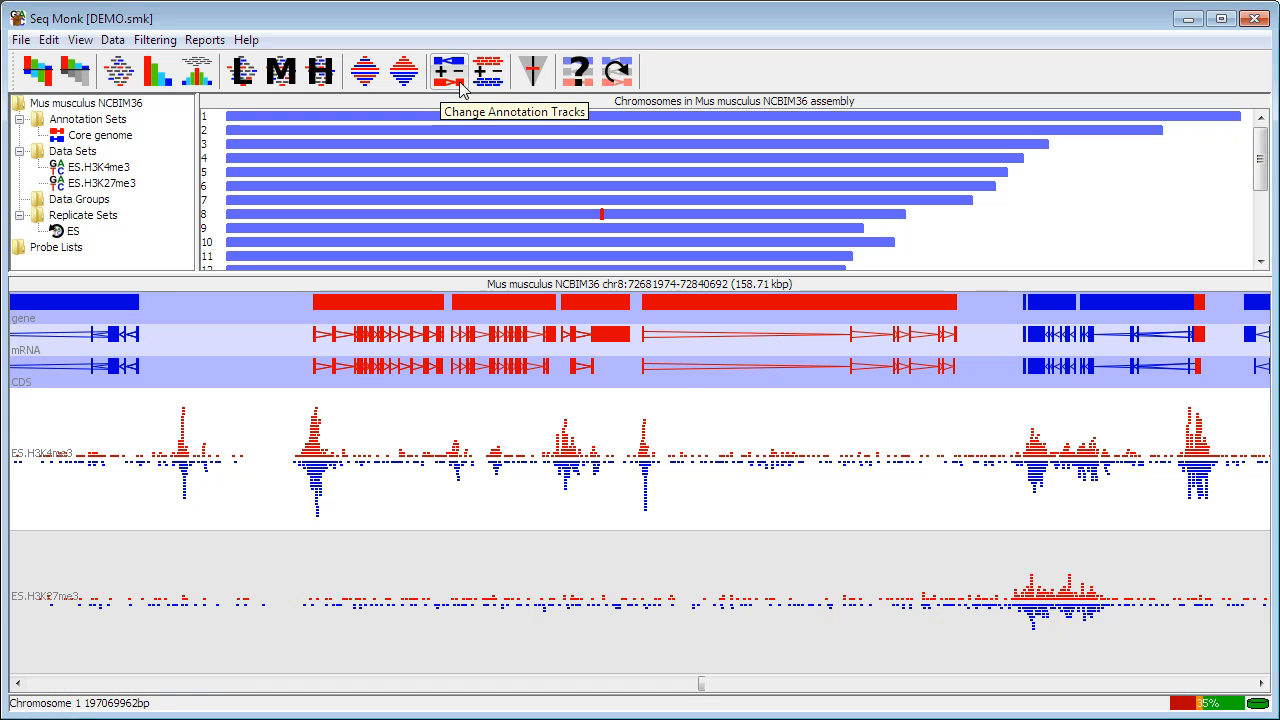
Step: Remove the CDS annotation track and move mRNA above the gene track
left_click(448, 72)
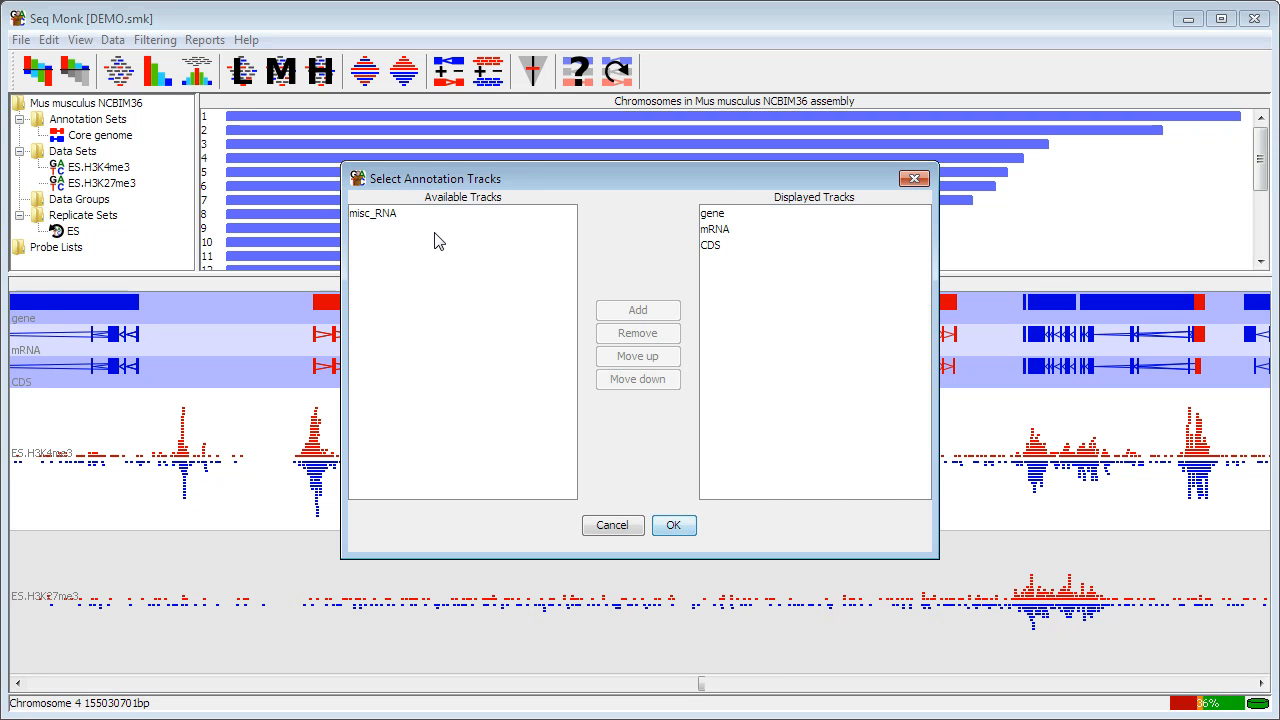
mouse_move(712, 256)
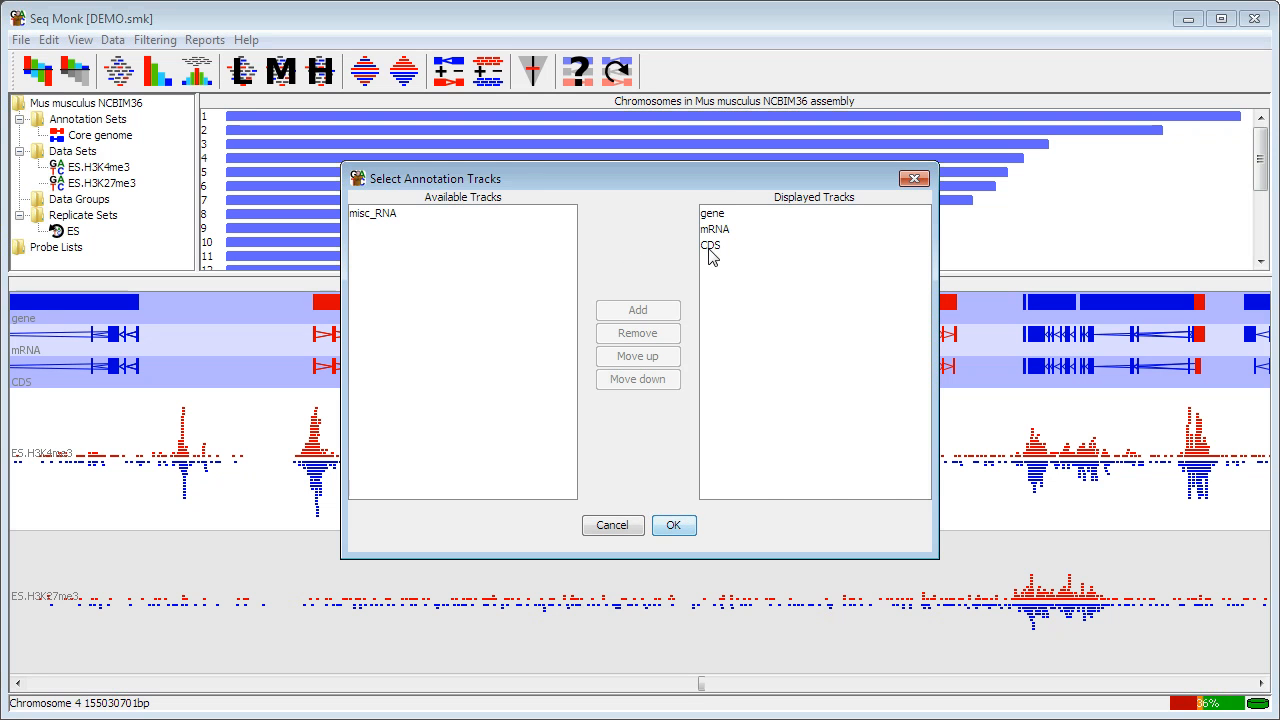
left_click(710, 244)
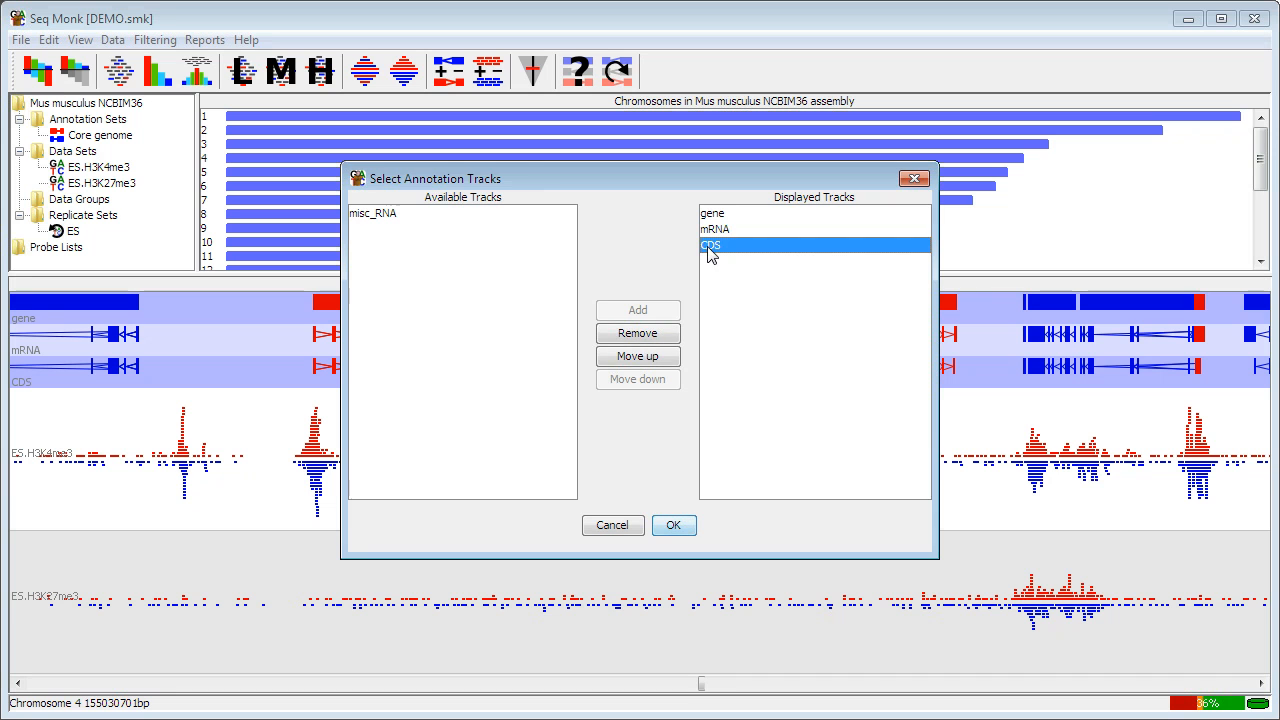
left_click(636, 332)
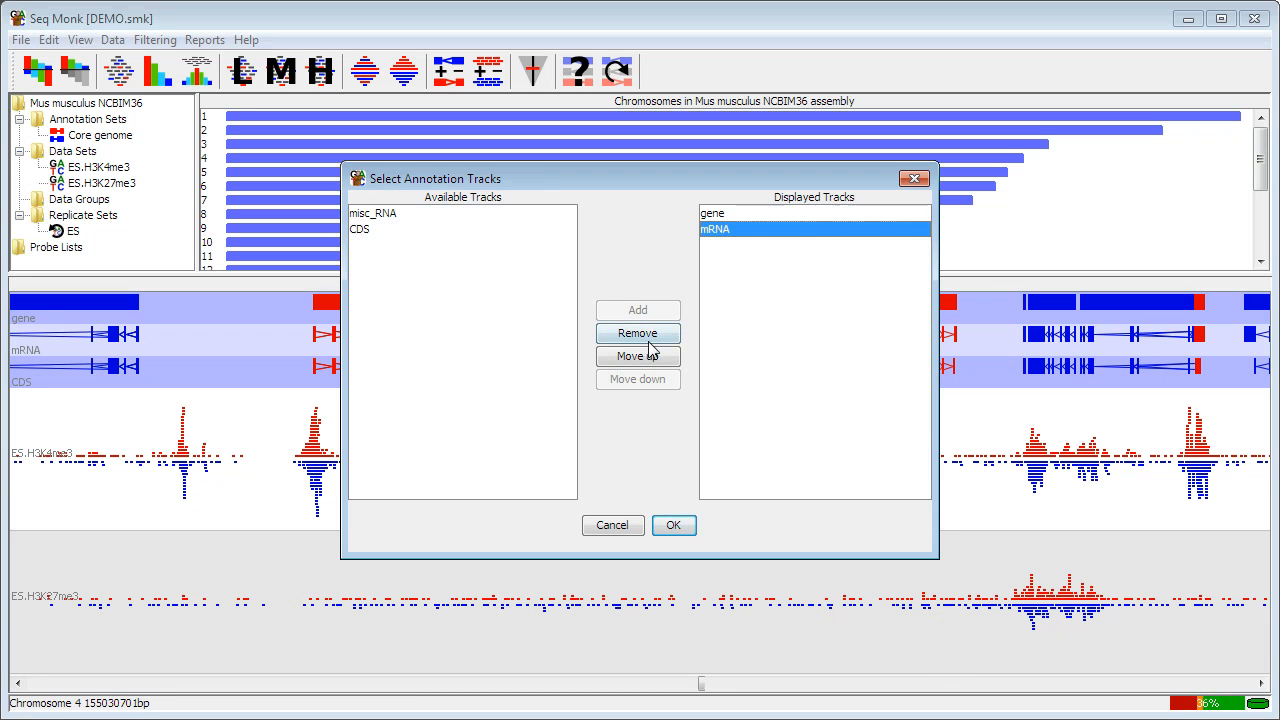
left_click(636, 356)
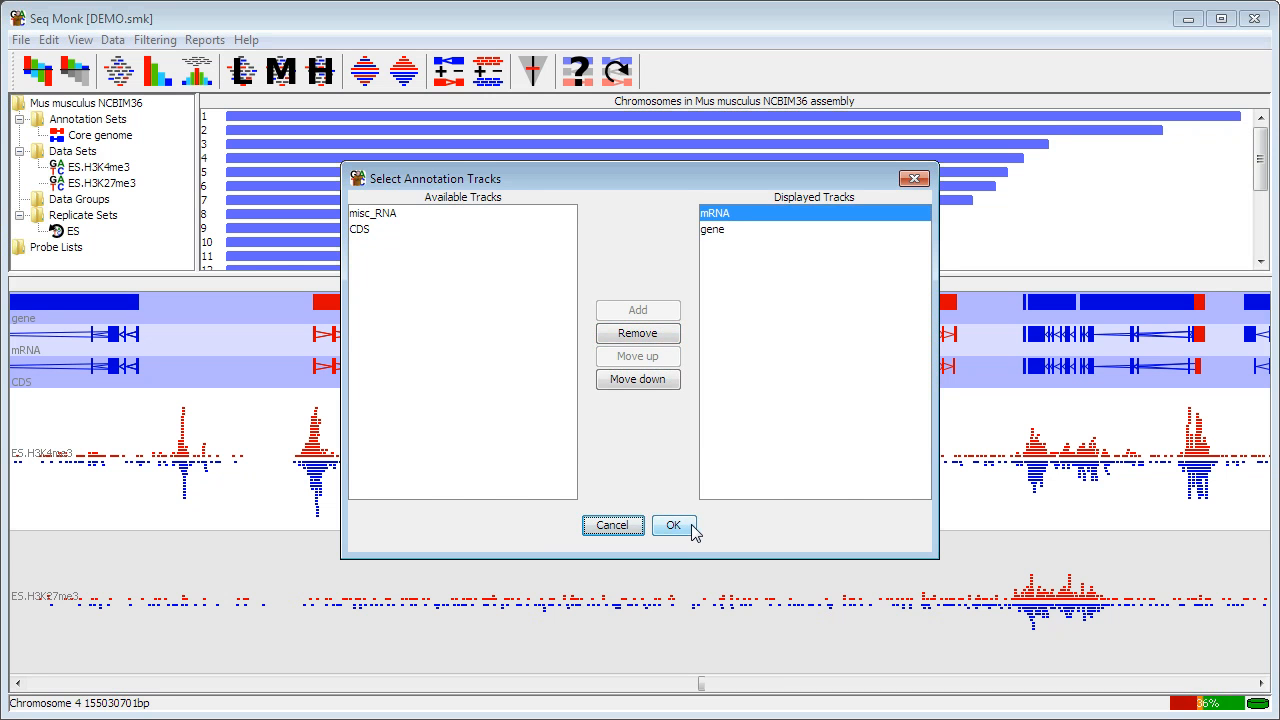
left_click(672, 524)
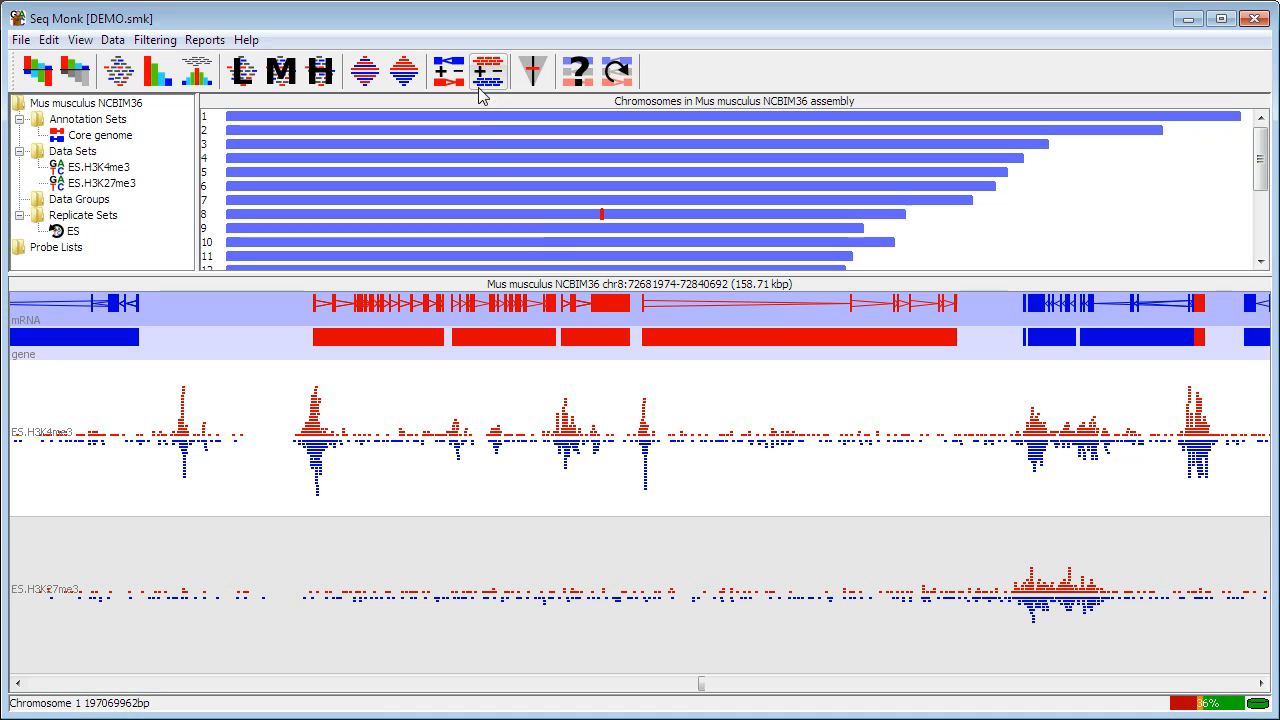
mouse_move(488, 72)
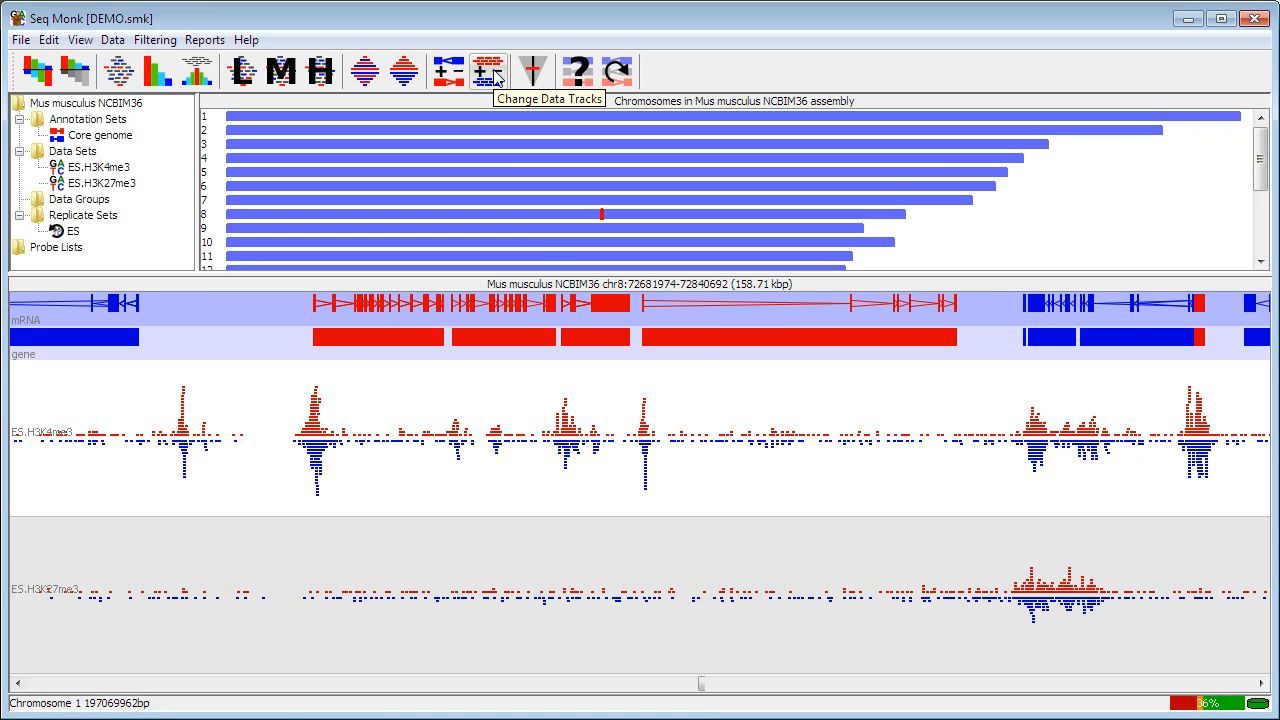
Step: Add the ES replicate set as a displayed data track beneath the histone tracks
left_click(488, 72)
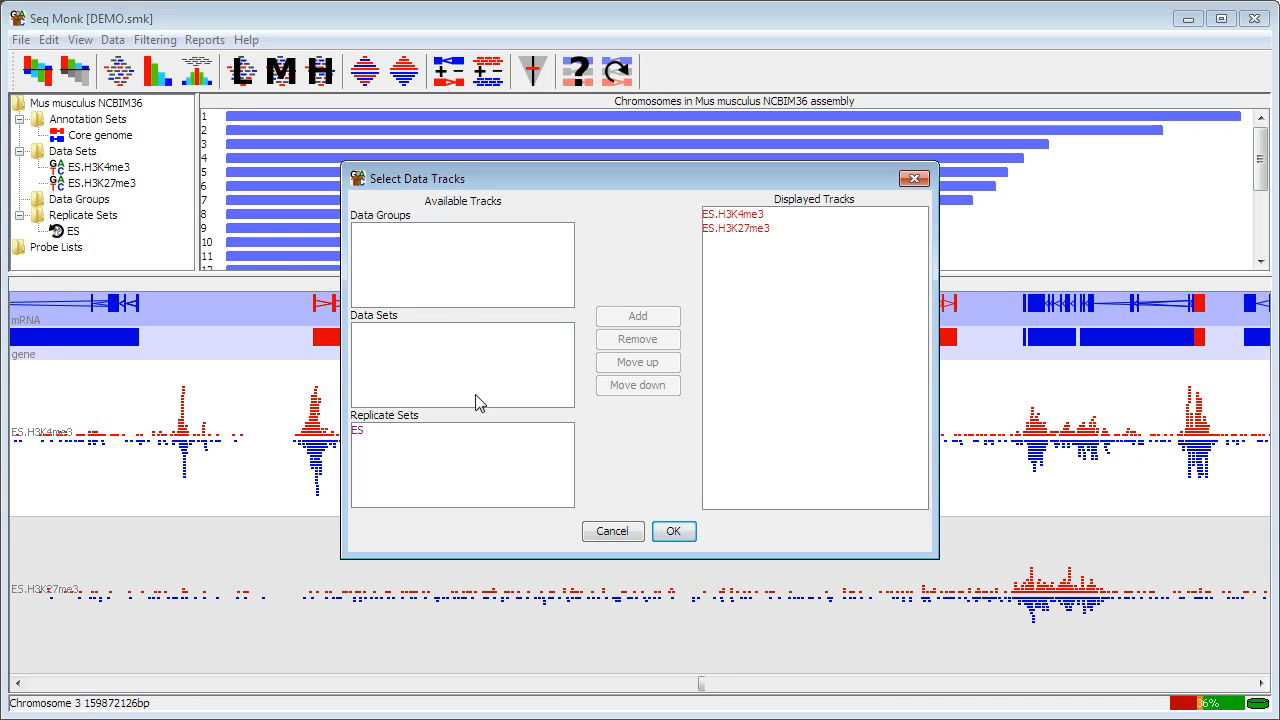
left_click(356, 430)
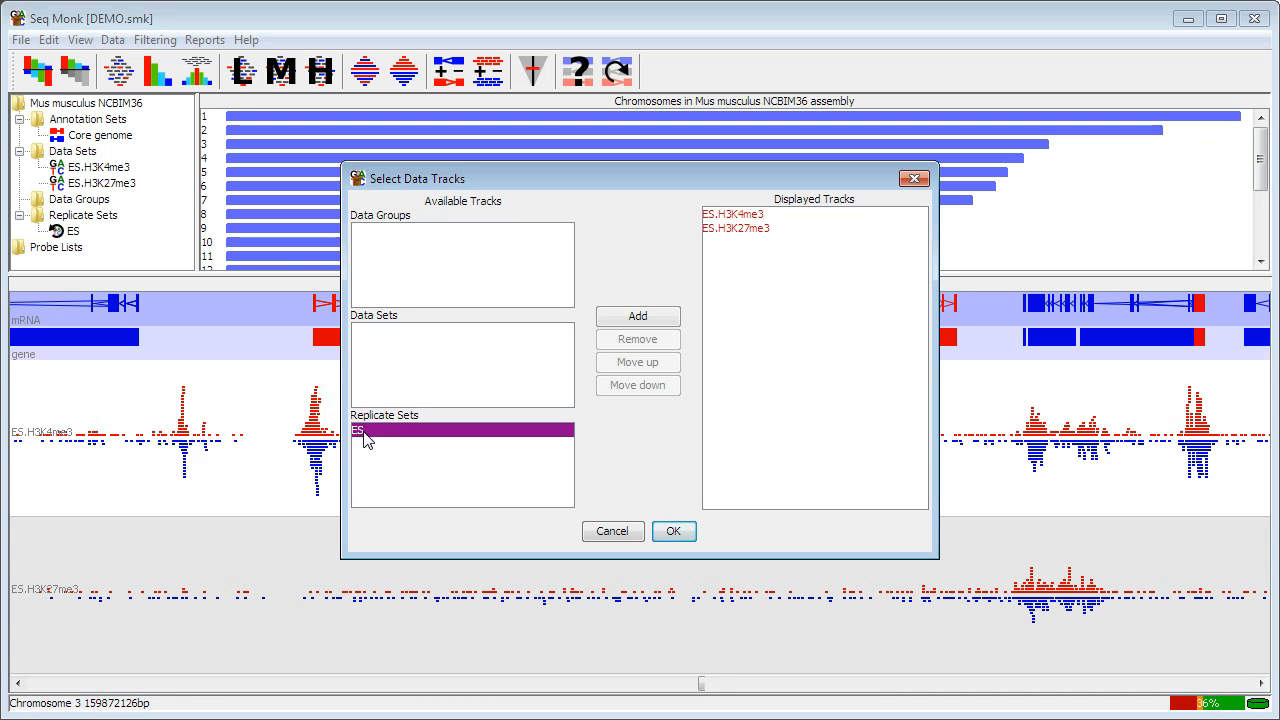
left_click(636, 316)
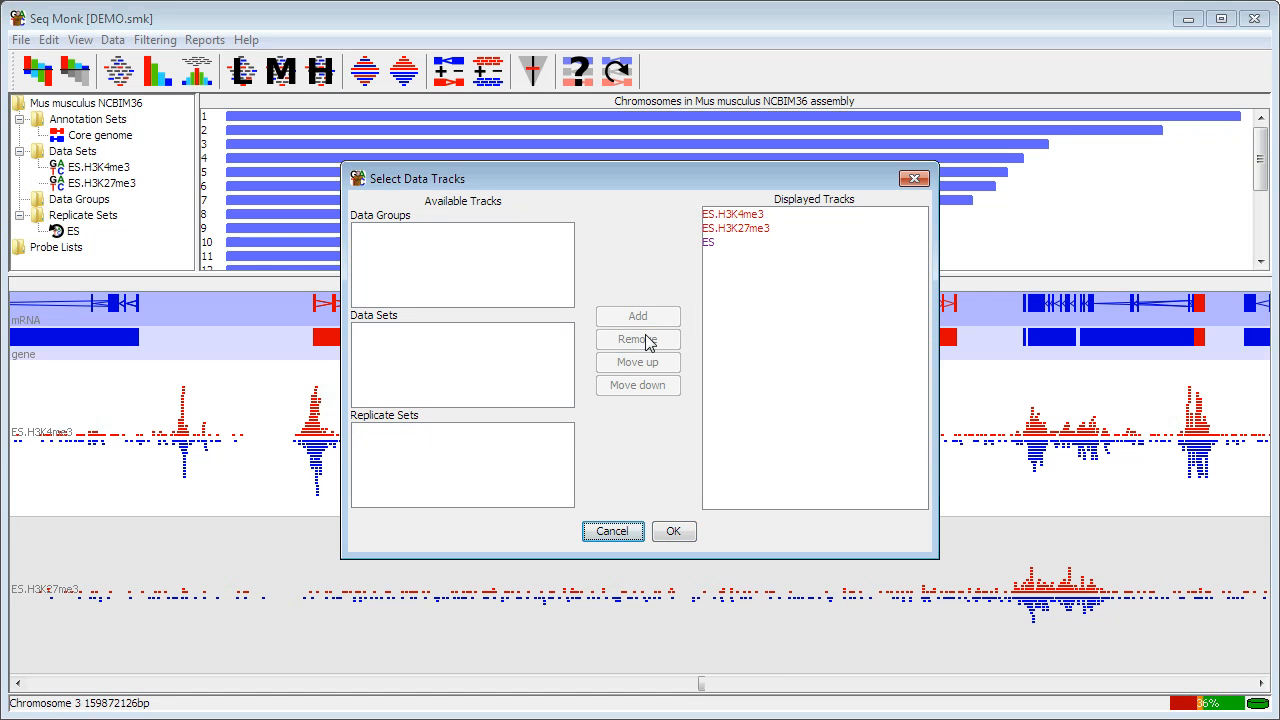
left_click(672, 532)
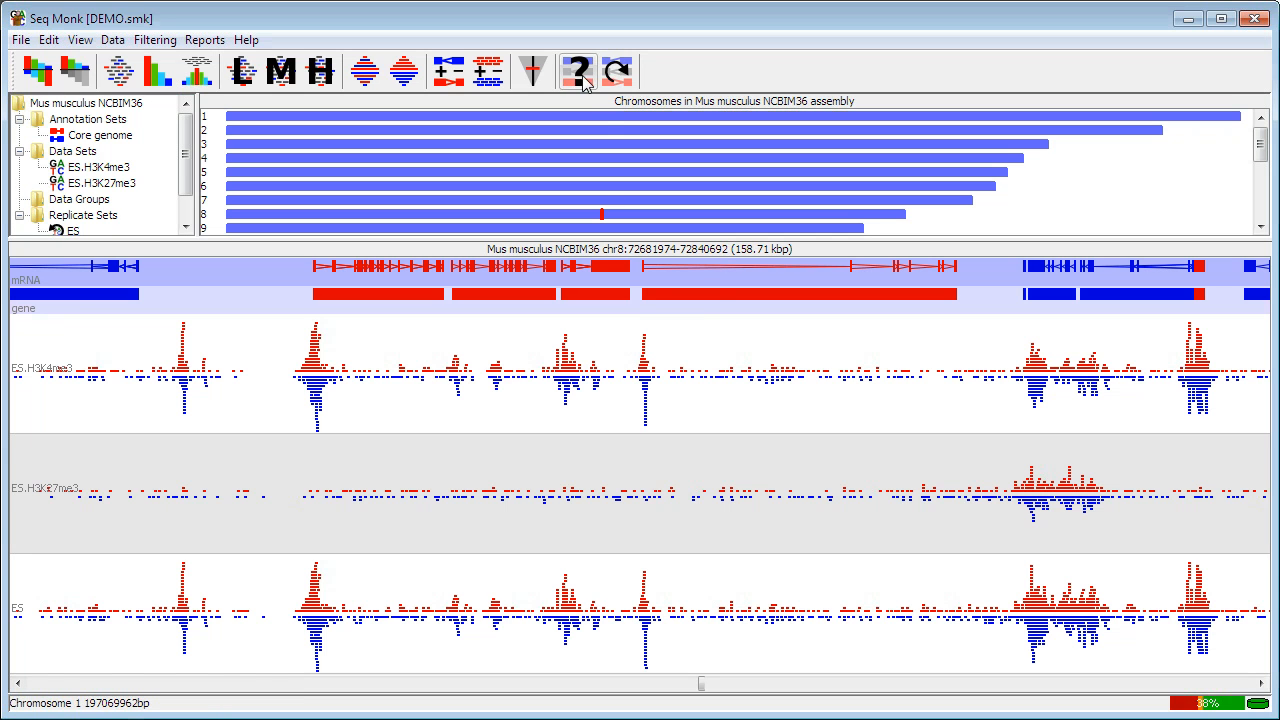
mouse_move(578, 72)
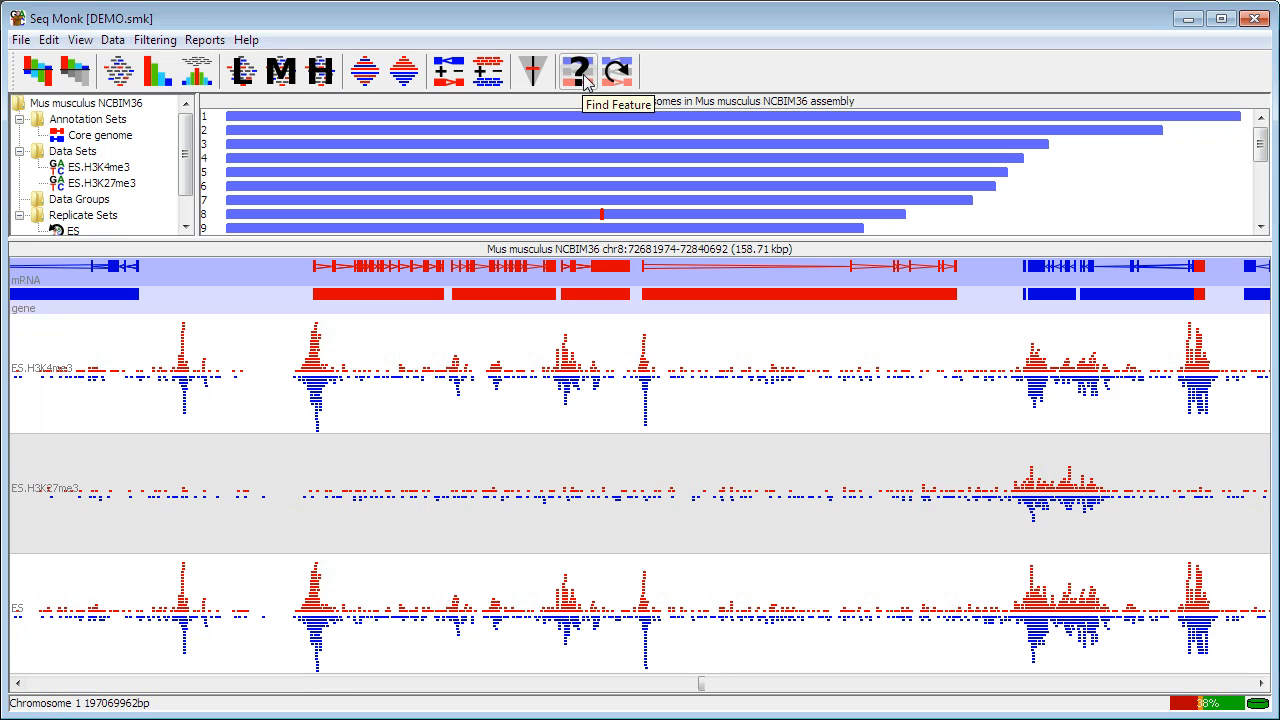
Step: Search Find Feature for NANOG and jump the view to the Nanog gene on chromosome 6
left_click(576, 70)
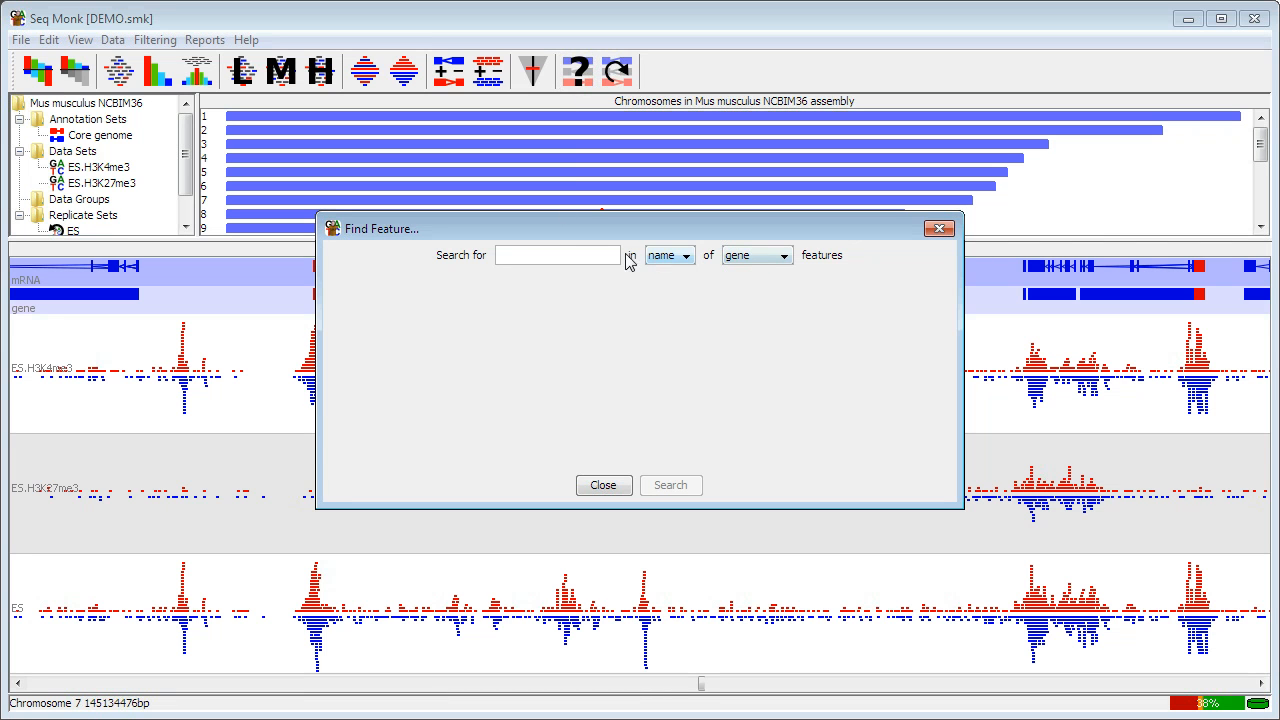
type("N")
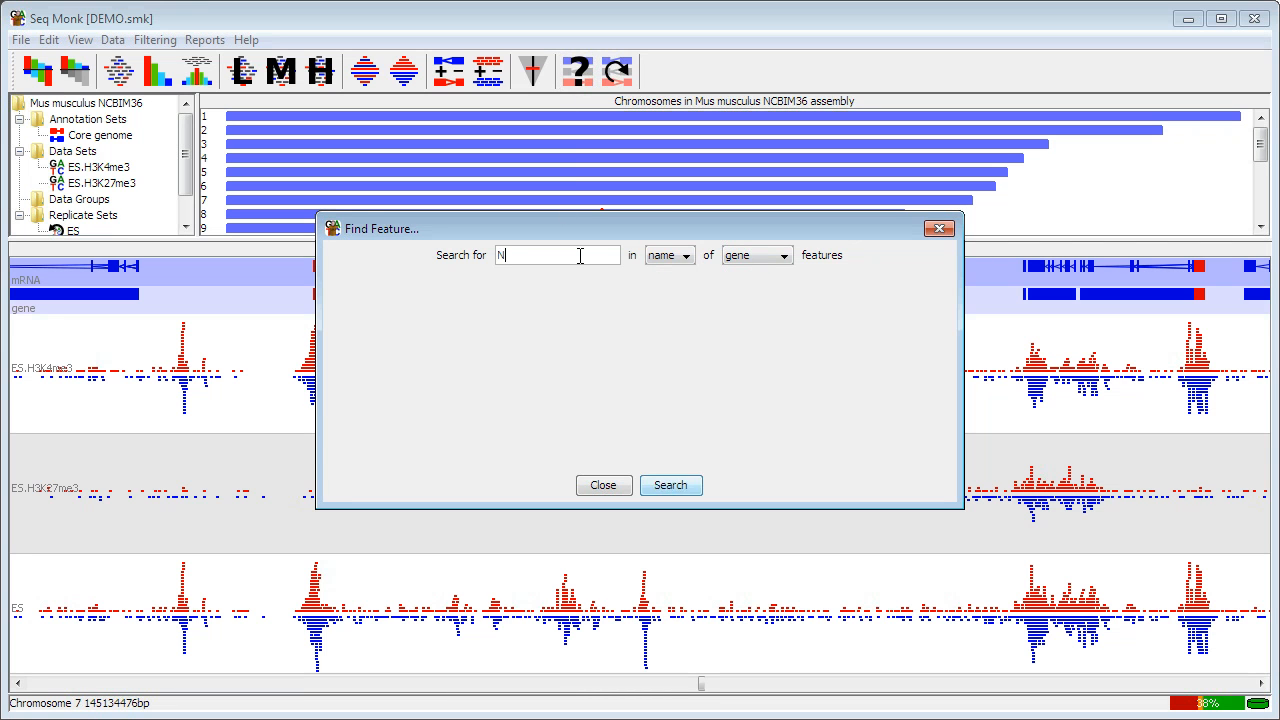
type("ANOG")
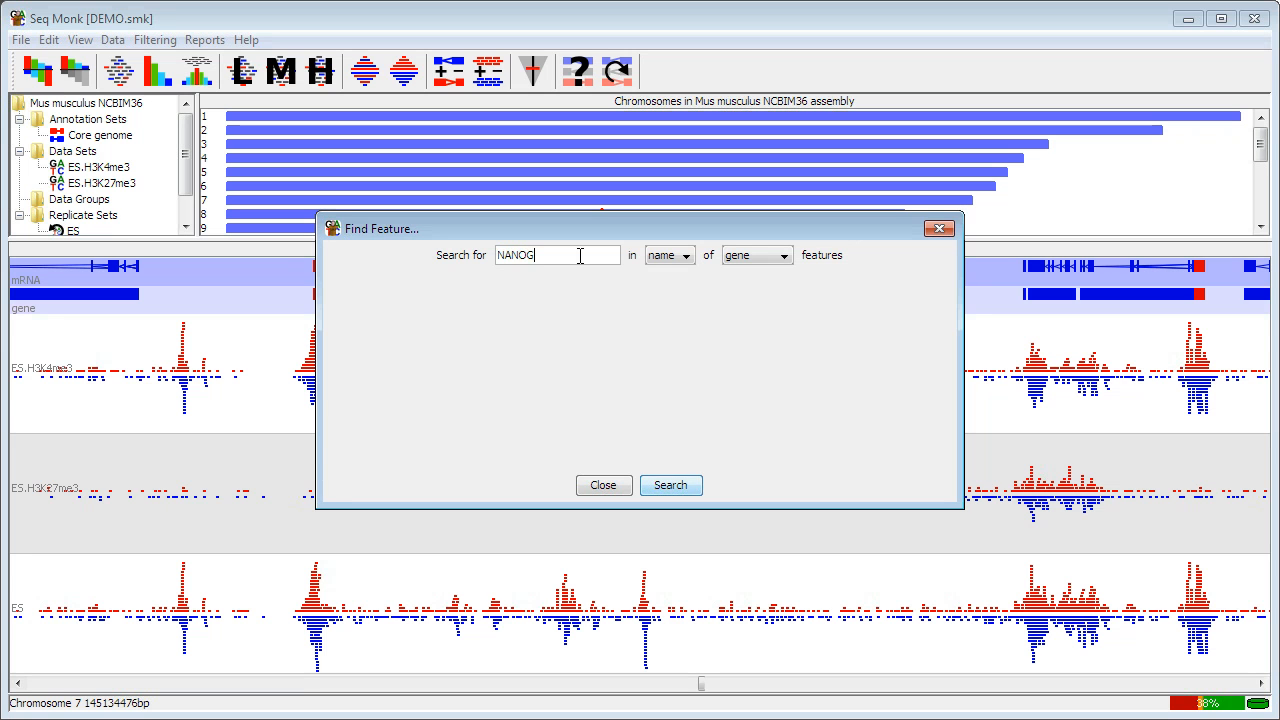
left_click(670, 486)
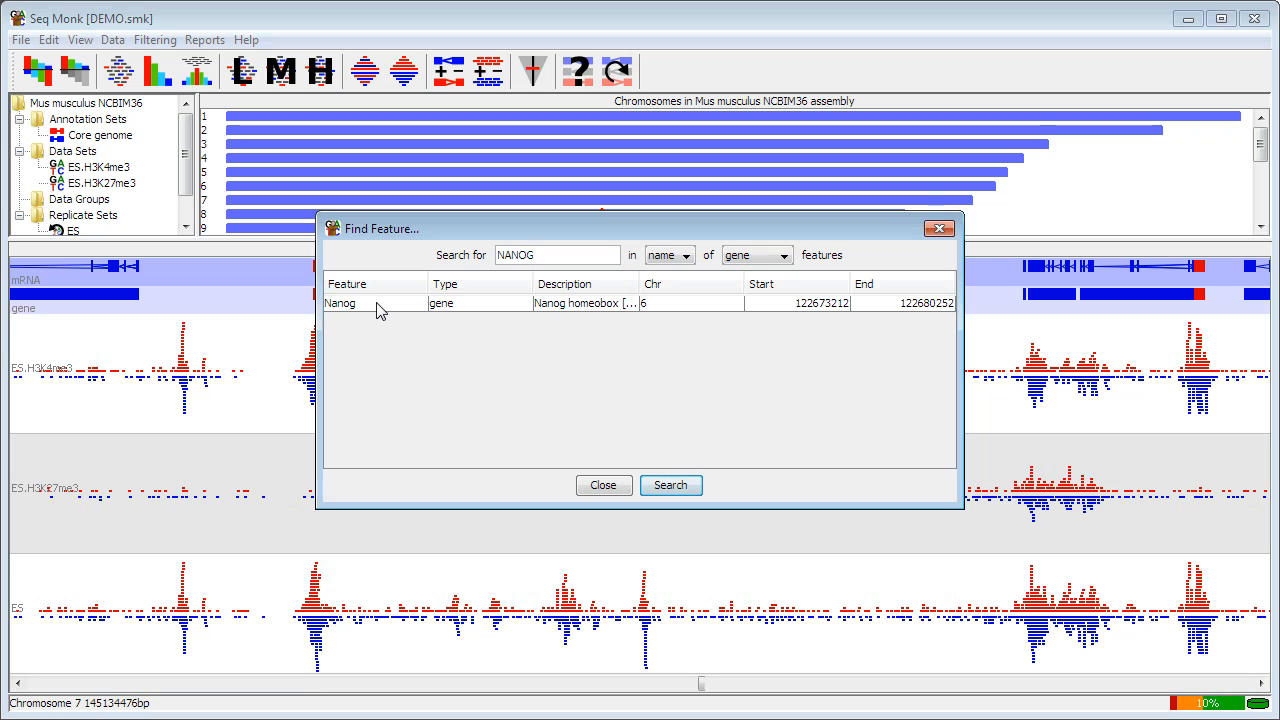
left_click(378, 304)
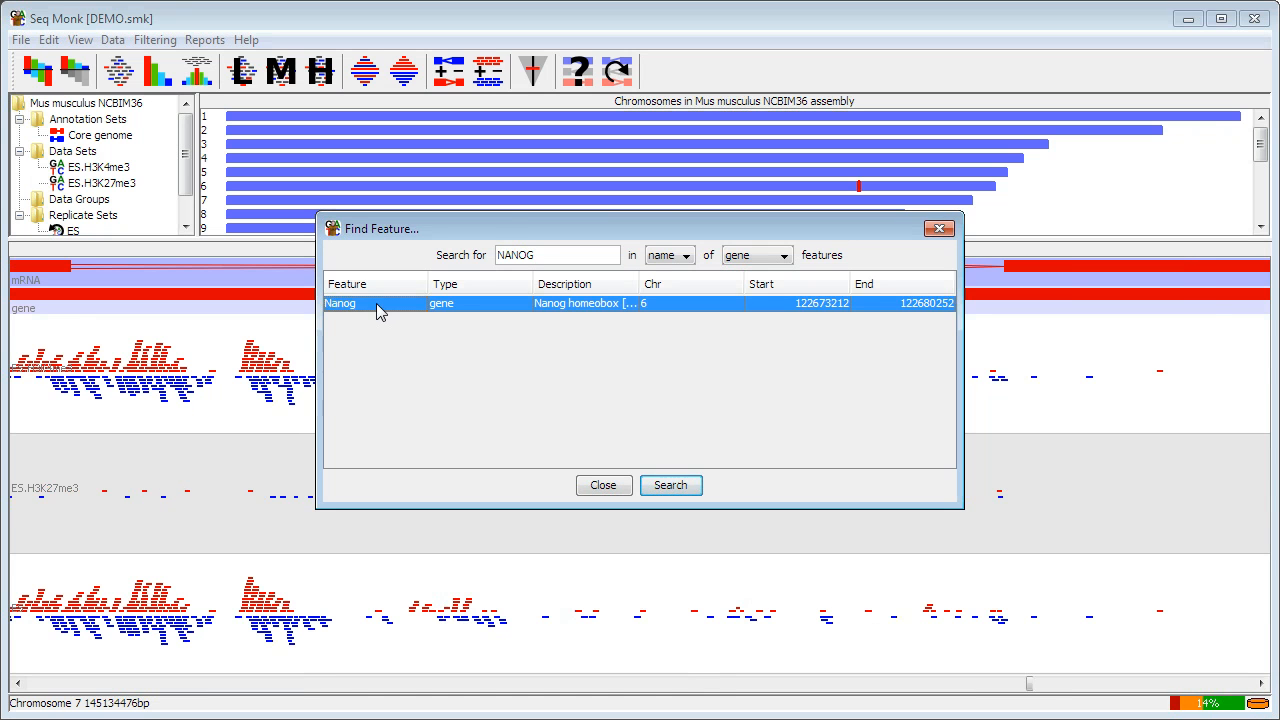
left_click_drag(380, 228, 634, 132)
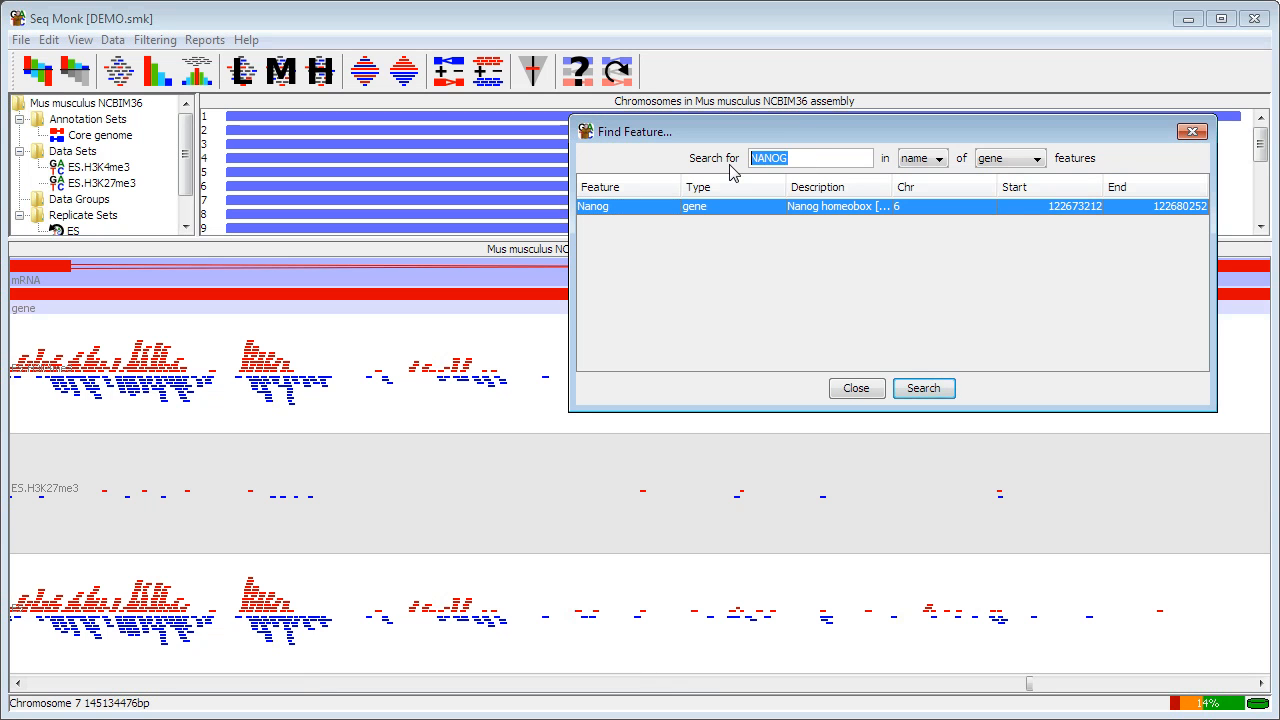
Step: Search for hox, select Hoxd9 and restrict the feature type to mRNA
type("hox")
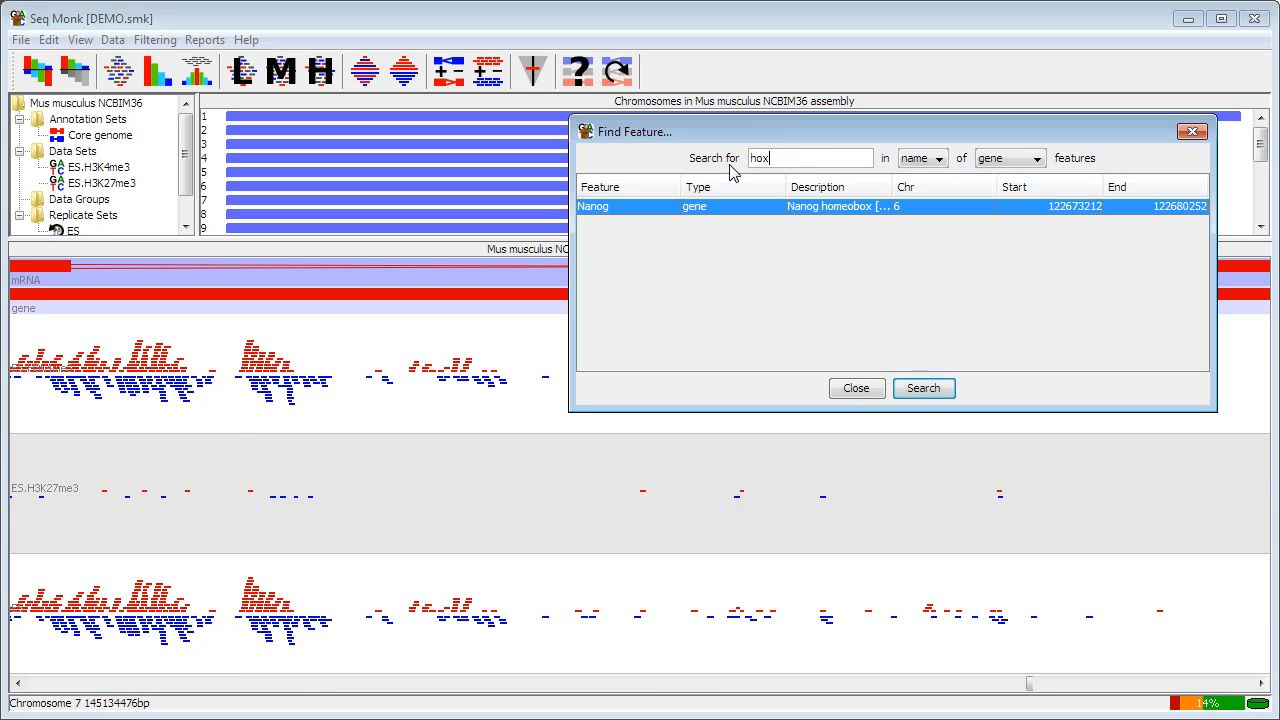
mouse_move(866, 320)
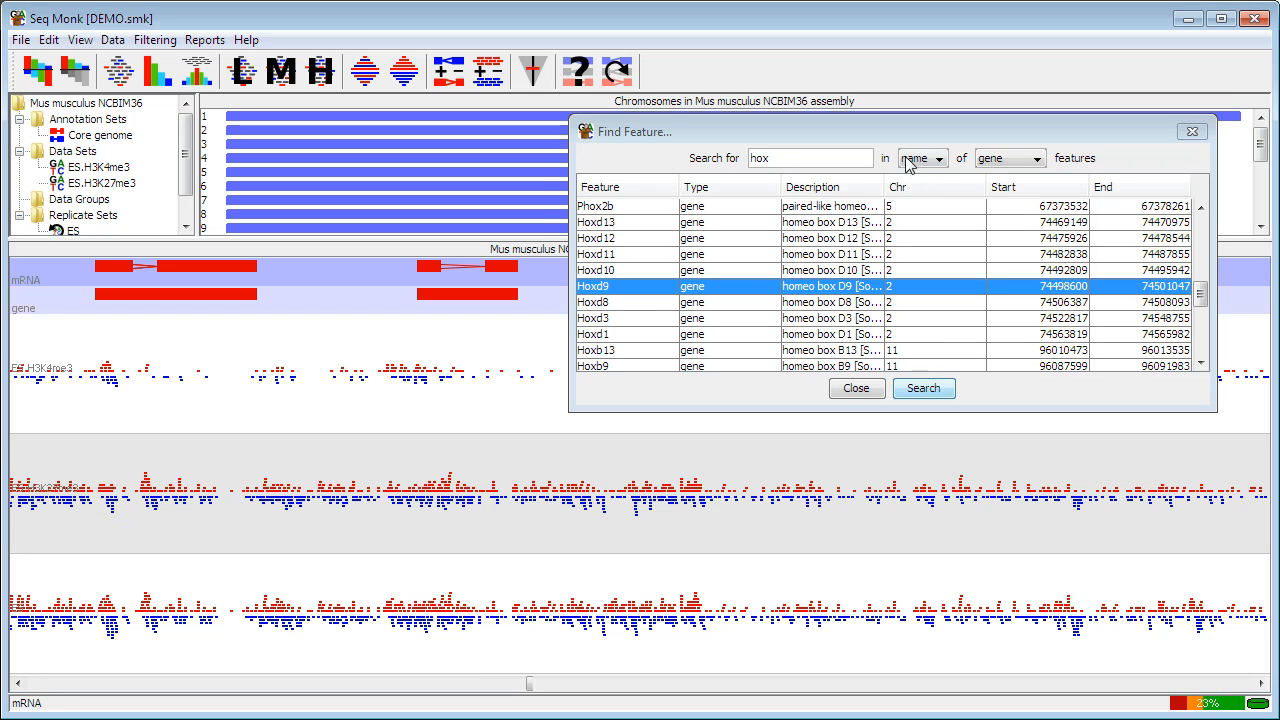
left_click(940, 158)
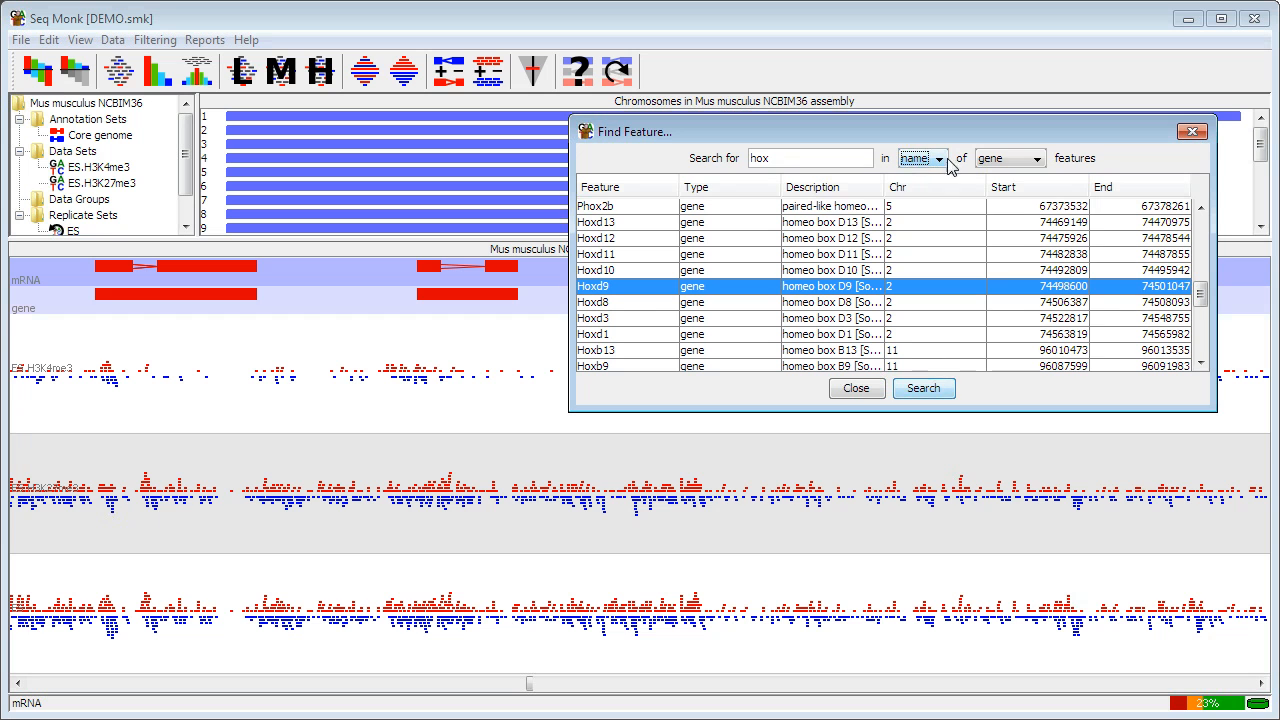
left_click(1036, 158)
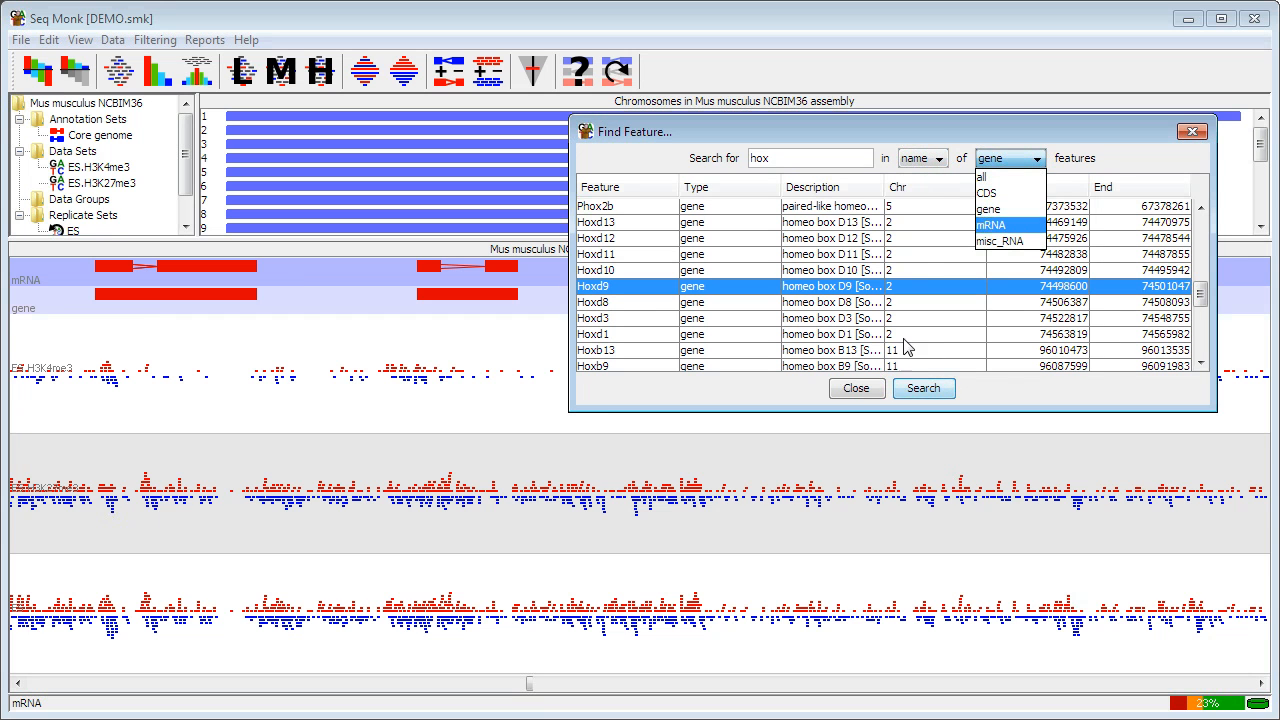
left_click(856, 388)
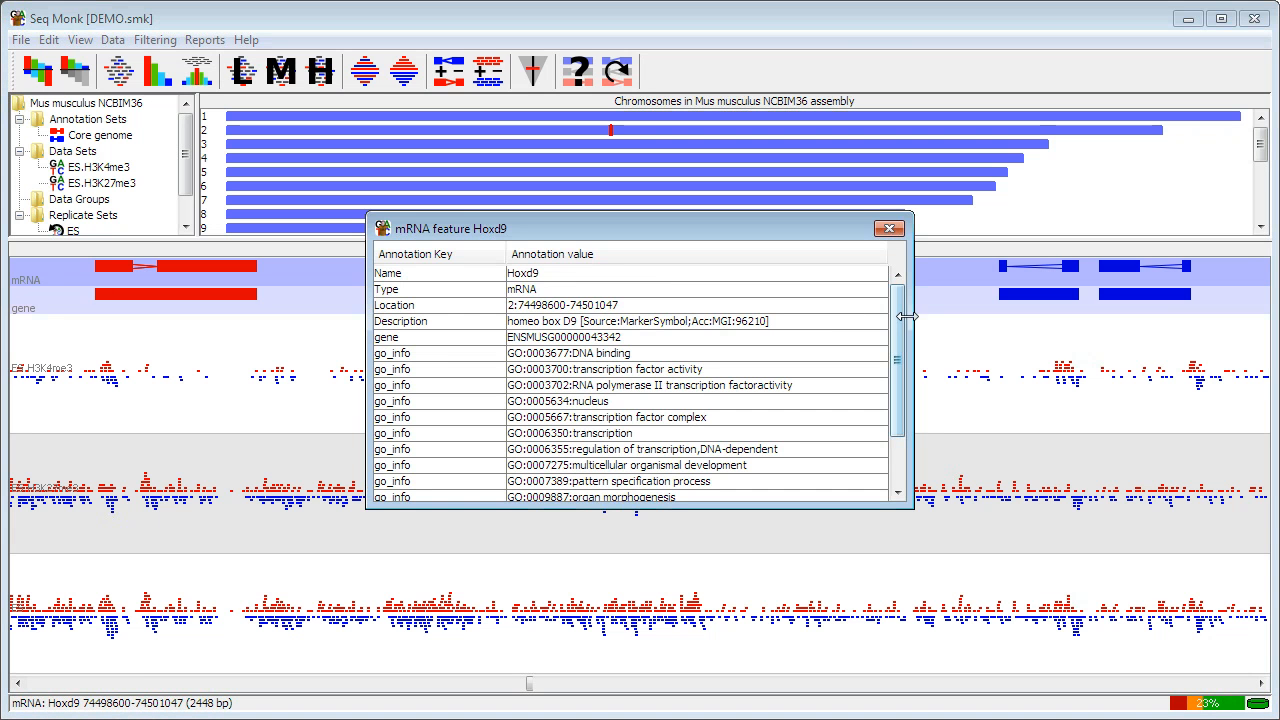
Step: Scroll through the Hoxd9 mRNA feature details and close the window
scroll("down", 3)
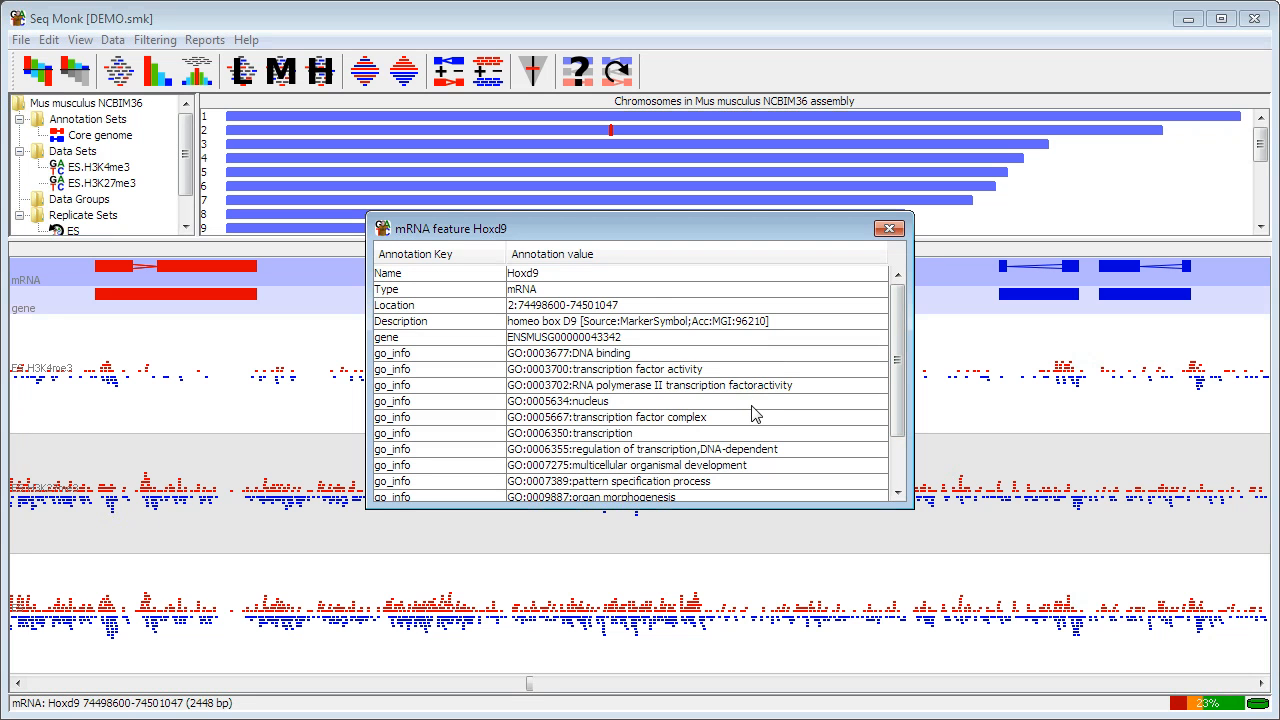
left_click(888, 228)
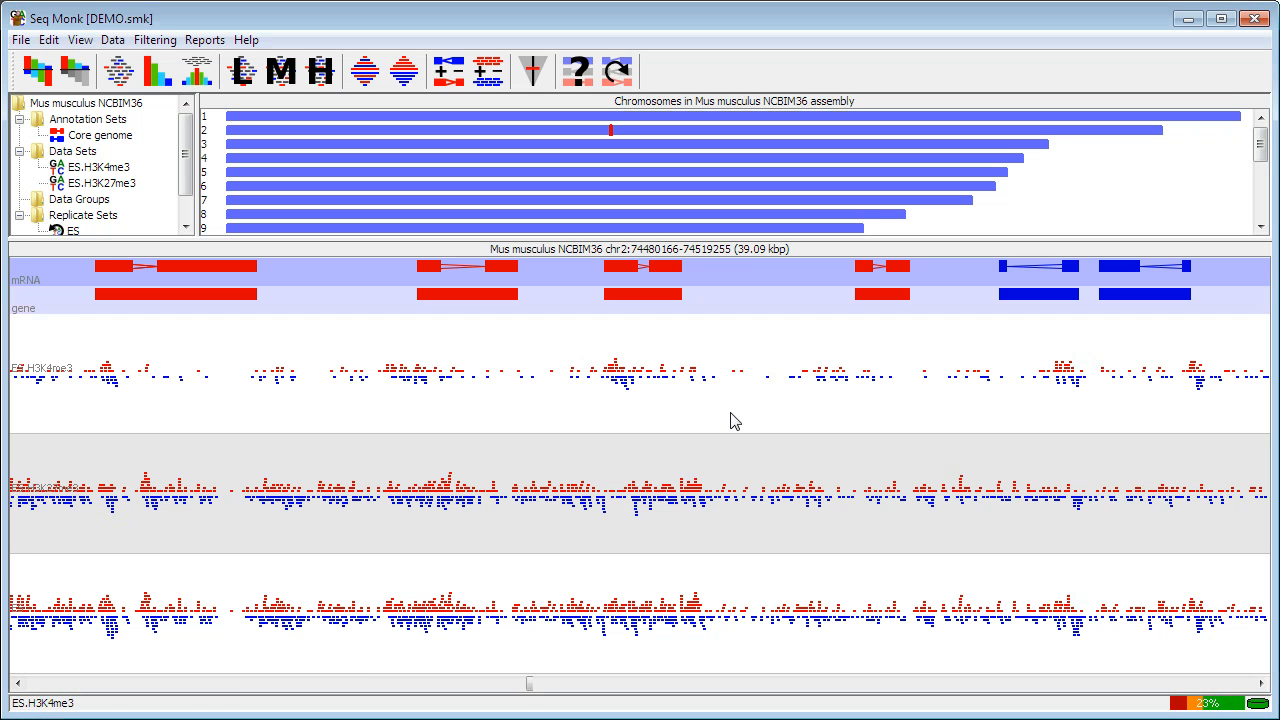
mouse_move(696, 420)
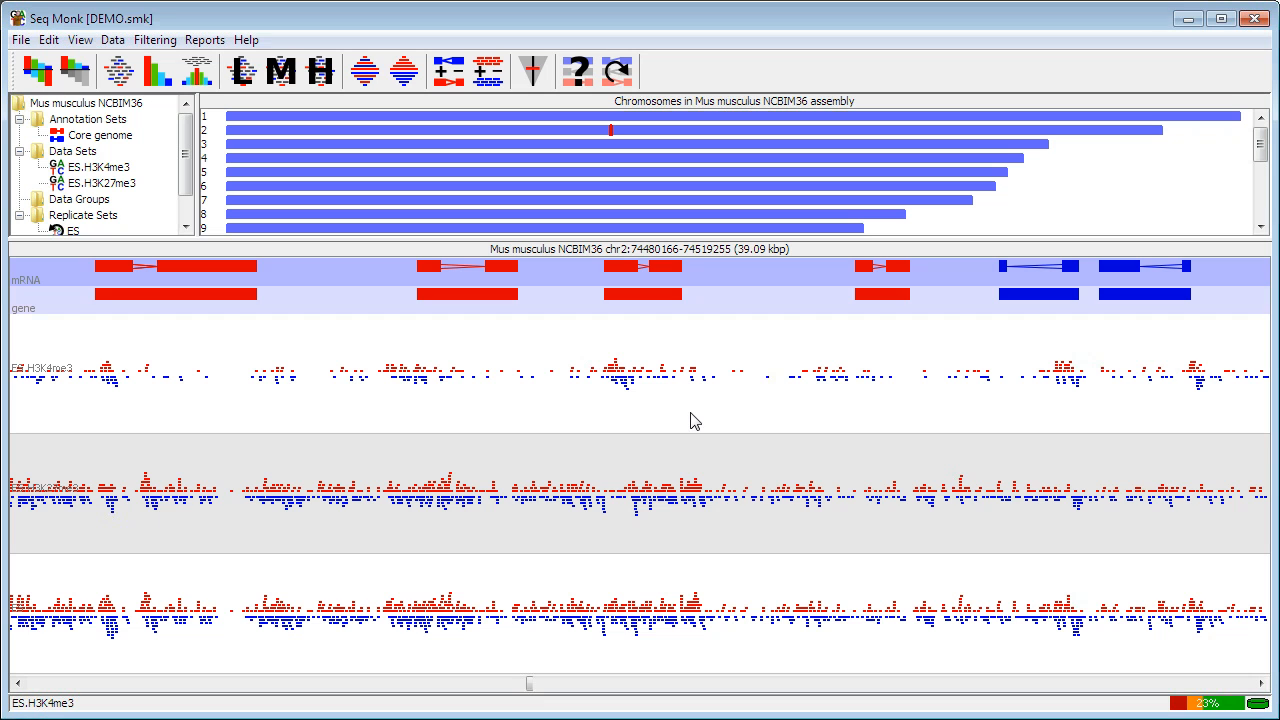
mouse_move(672, 430)
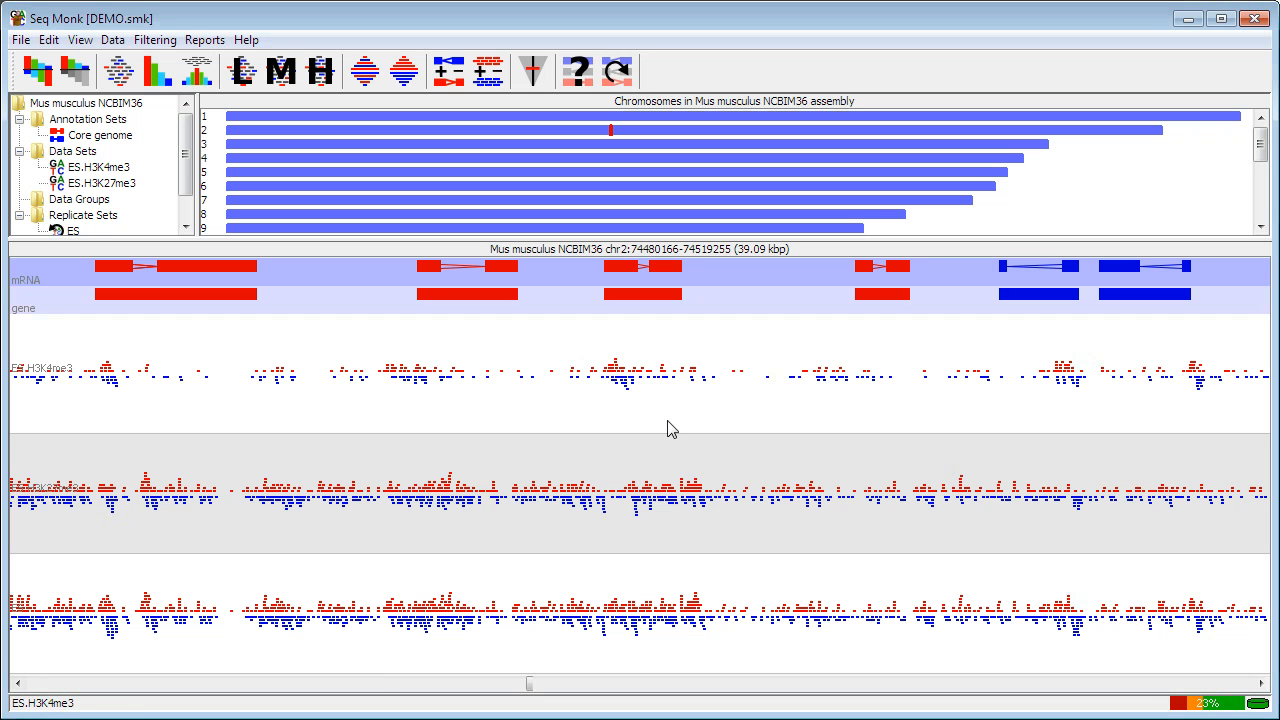